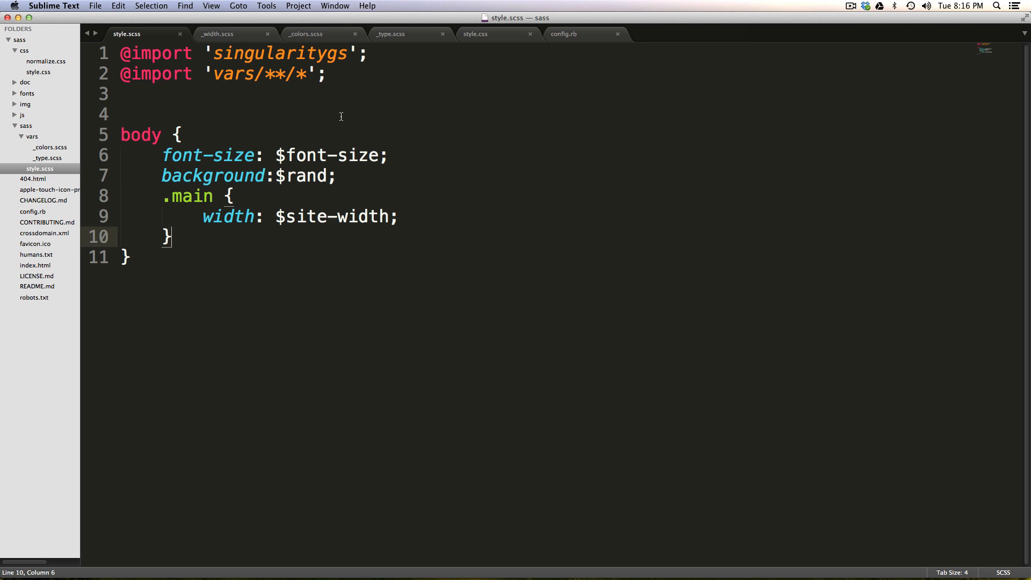
pyautogui.moveTo(286, 38)
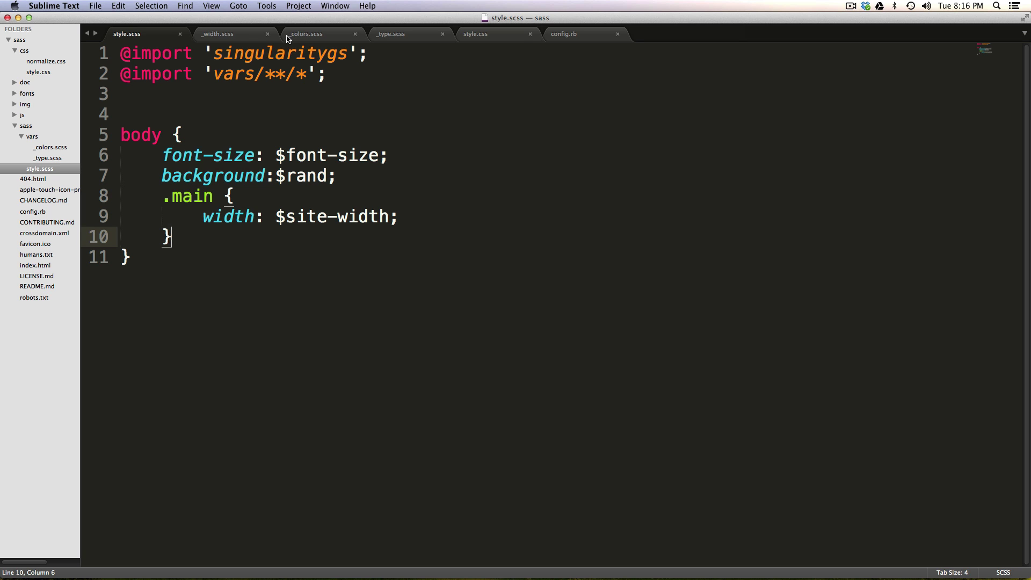
pyautogui.moveTo(253, 45)
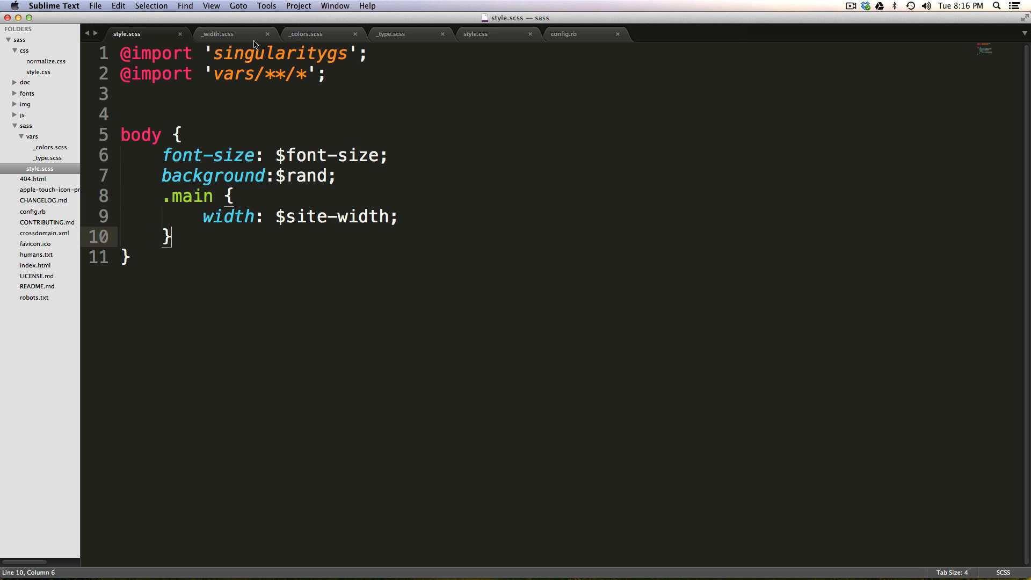
pyautogui.moveTo(249, 45)
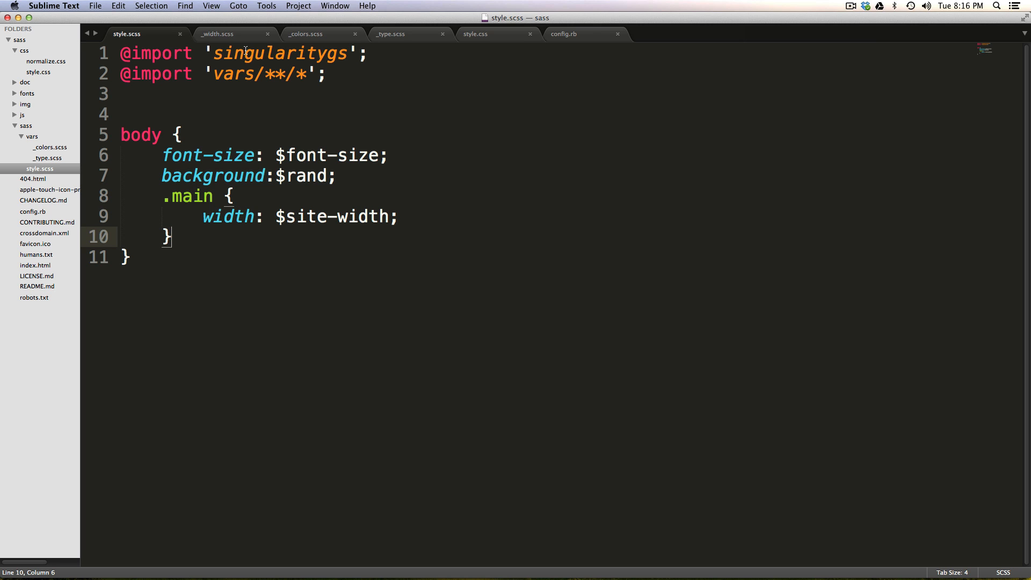
pyautogui.moveTo(108, 164)
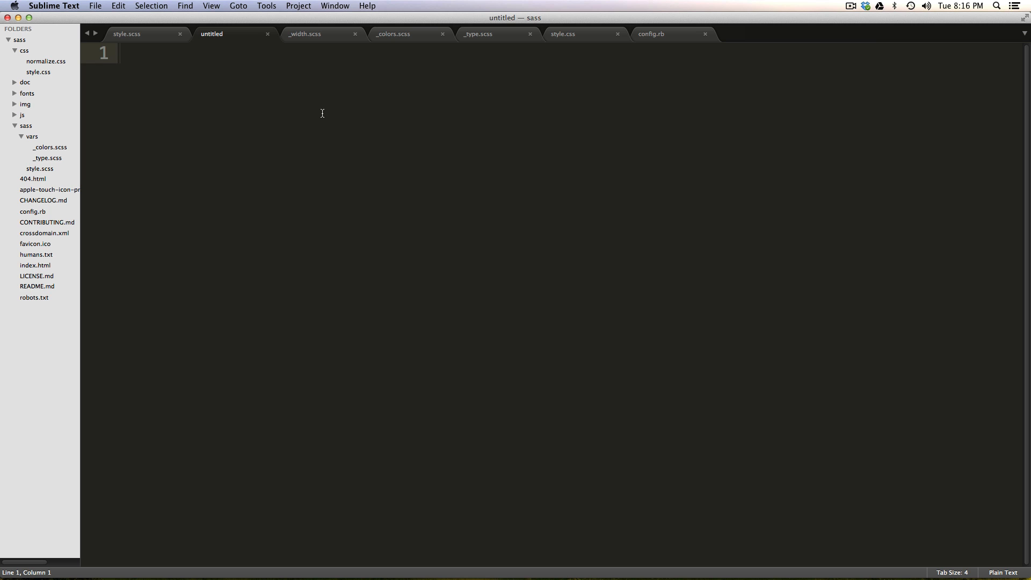
pyautogui.moveTo(41, 144)
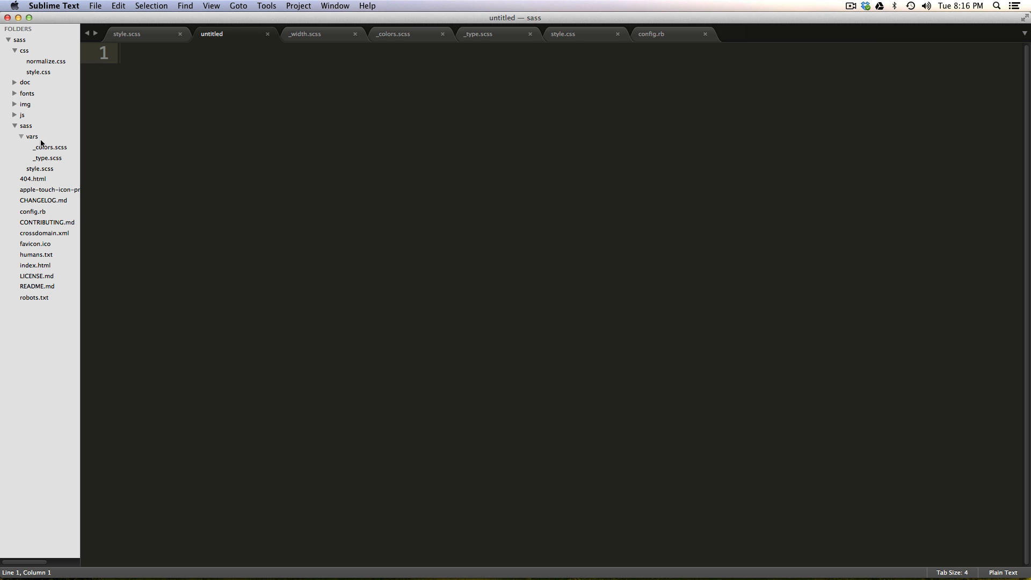
pyautogui.moveTo(42, 139)
pyautogui.write('_g')
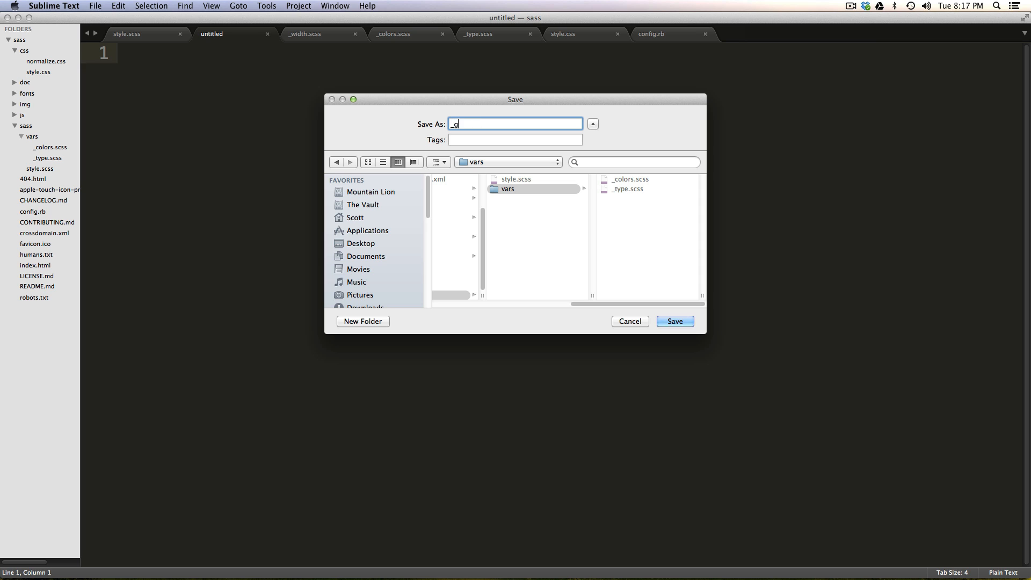
# - Save the new empty file as _grid.scss in the sass vars folder
pyautogui.write('rid.')
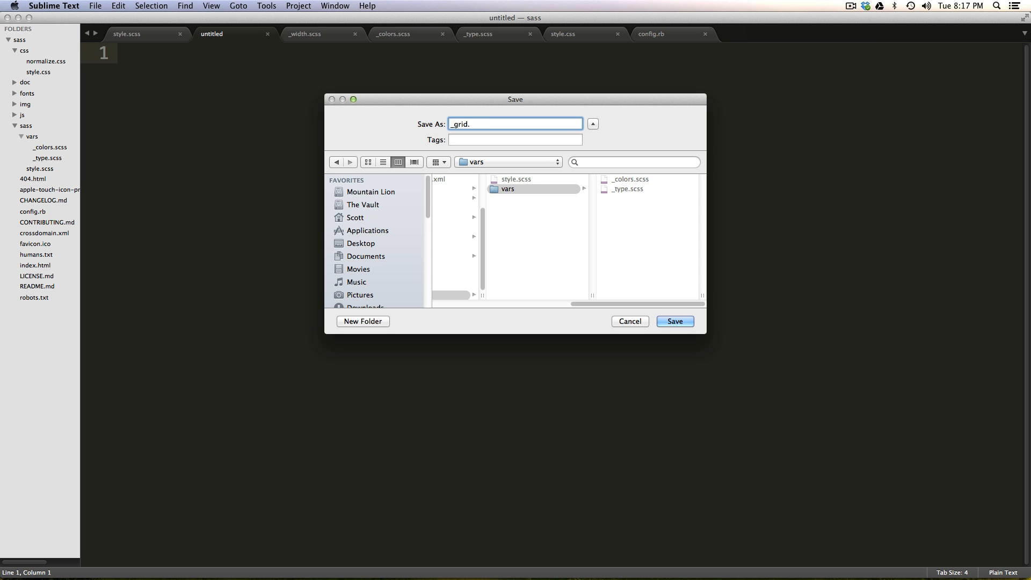
pyautogui.click(674, 321)
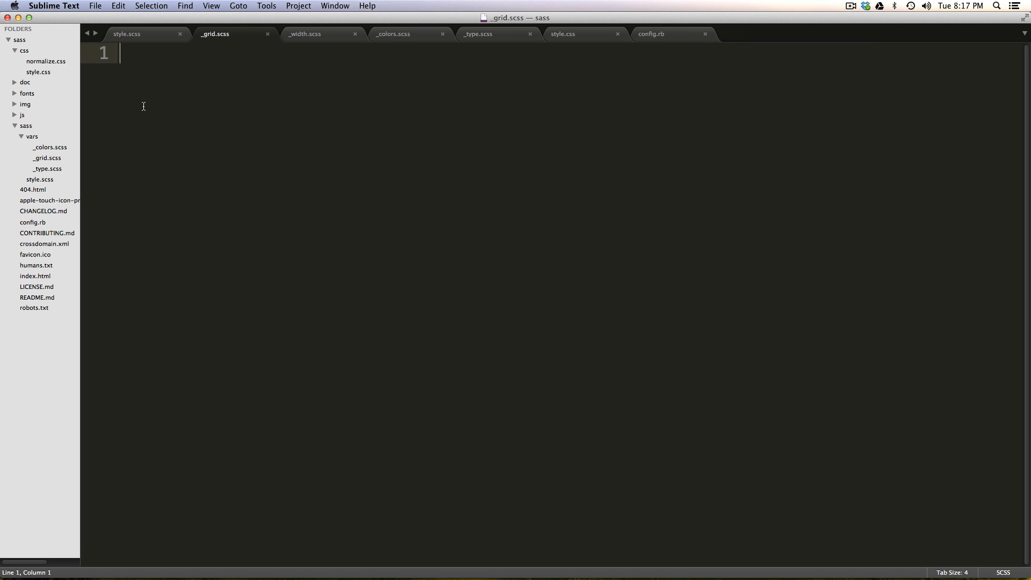
# - Type $grids: 12; on line 1 of _grid.scss and start a new line
pyautogui.write('$')
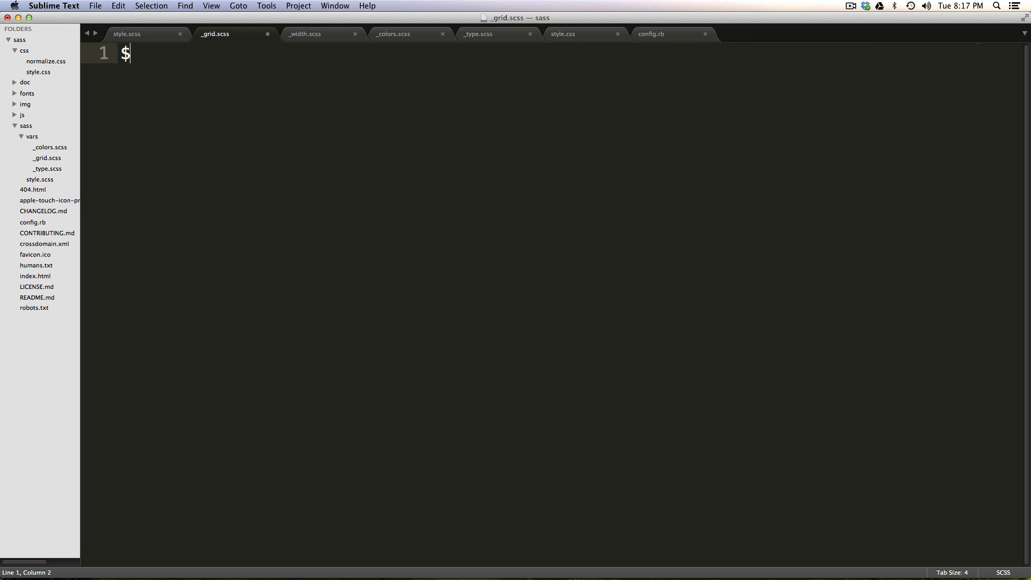
pyautogui.write('grids')
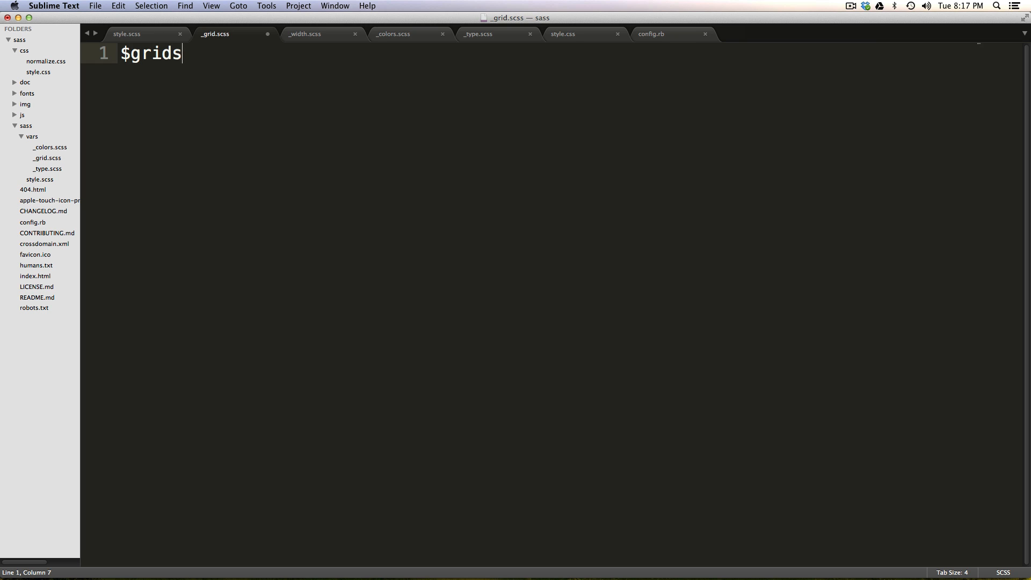
pyautogui.write(':')
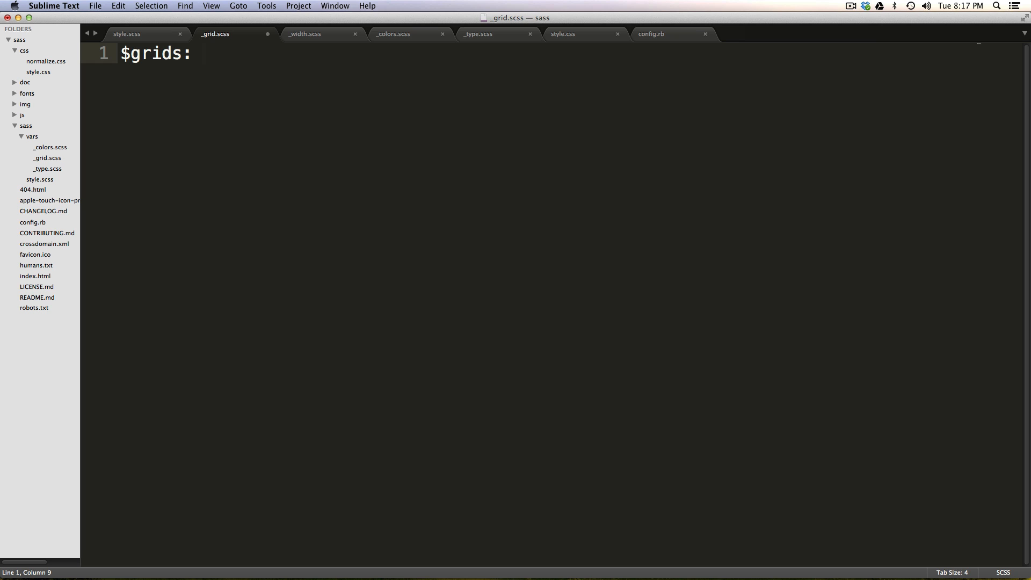
pyautogui.write('12l')
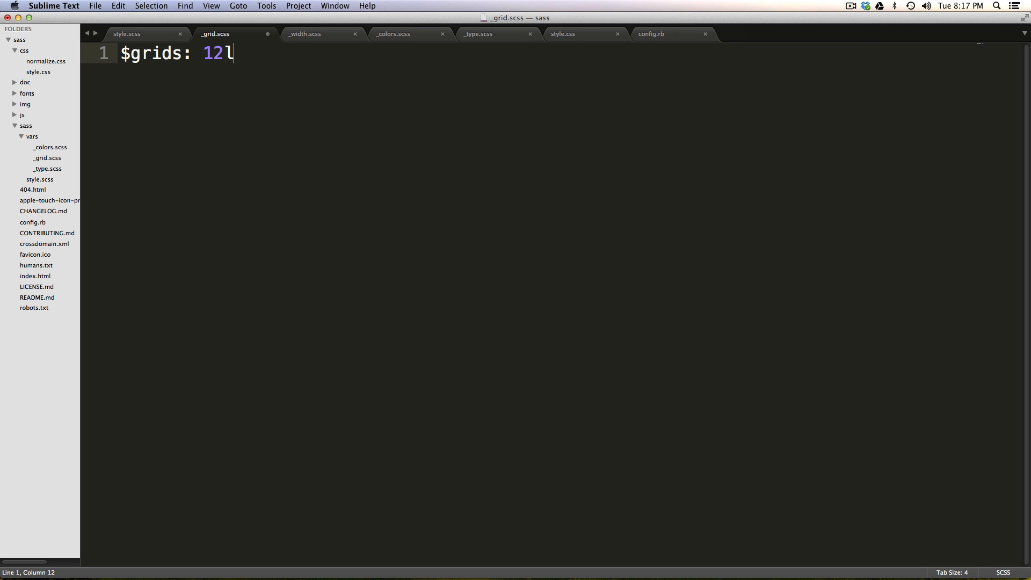
pyautogui.write(';')
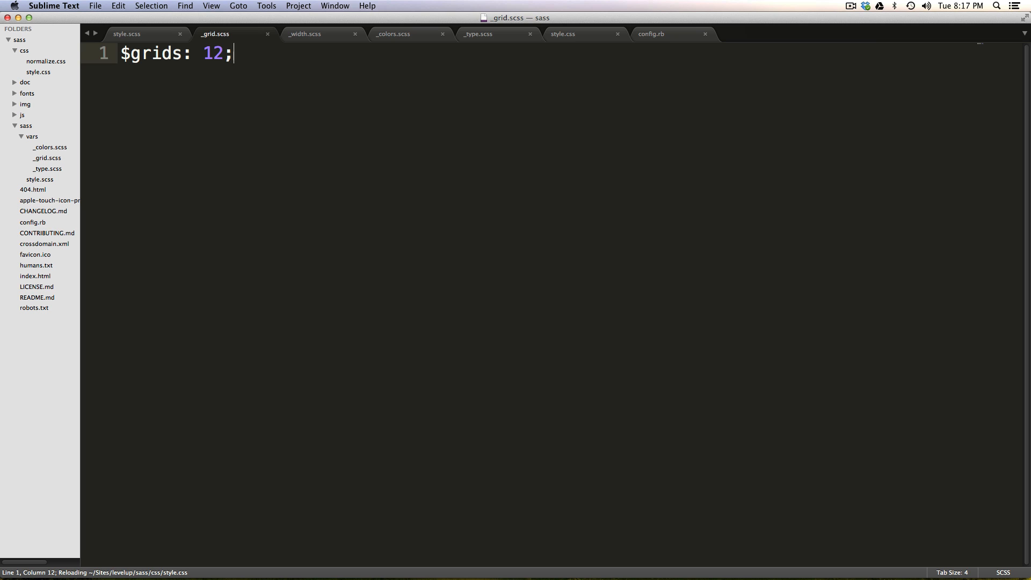
pyautogui.press('Return')
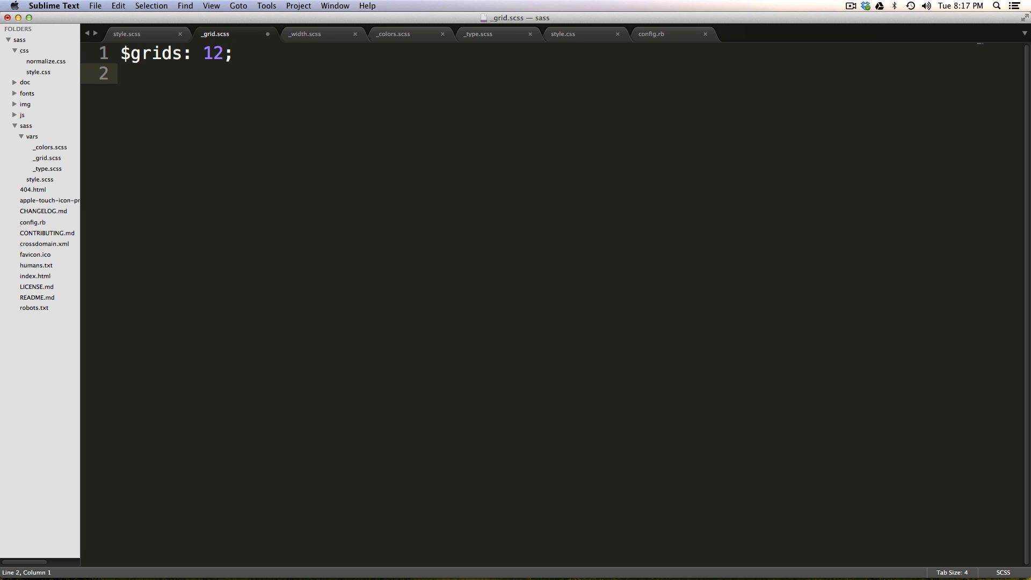
# - Add $gutters: 1/3; on line 2, remove the extra blank line, and deselect
pyautogui.write('$')
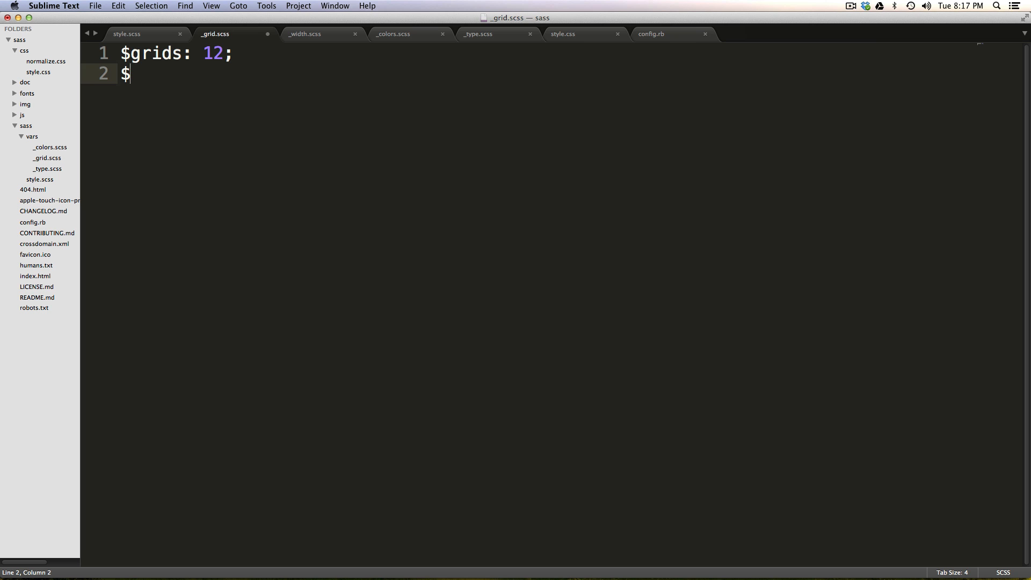
pyautogui.write('gut')
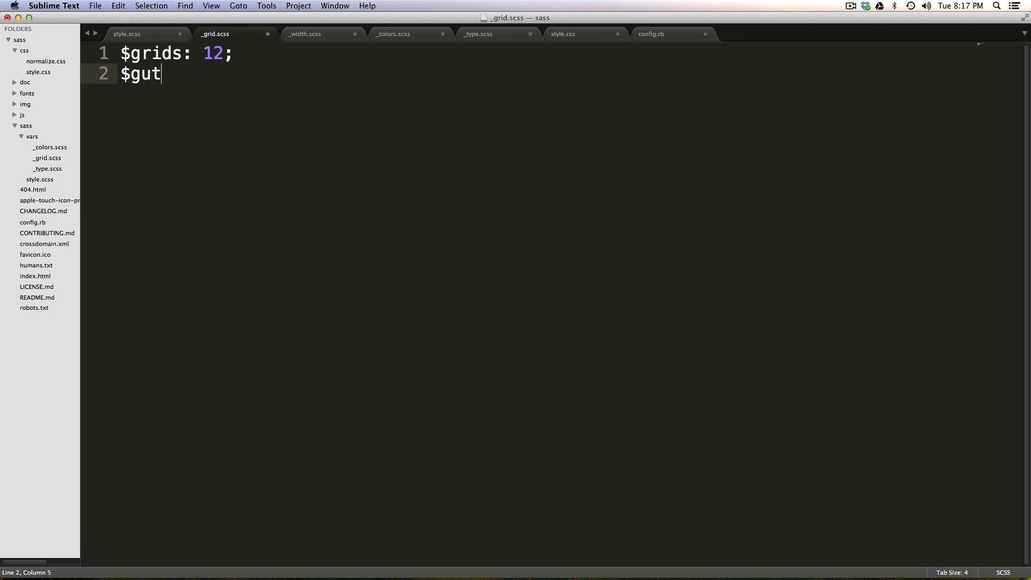
pyautogui.write('ters')
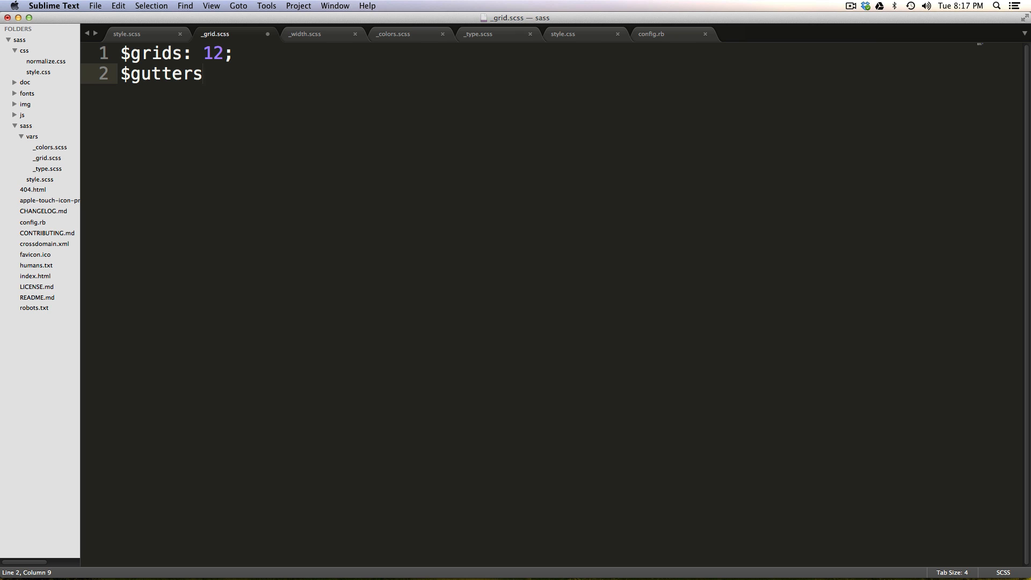
pyautogui.write(':')
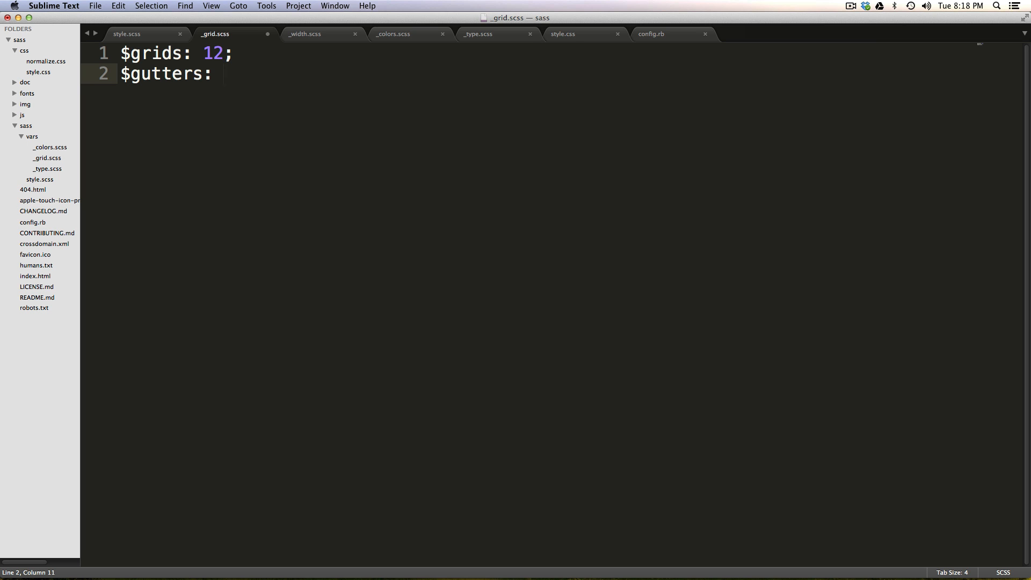
pyautogui.write('1/3')
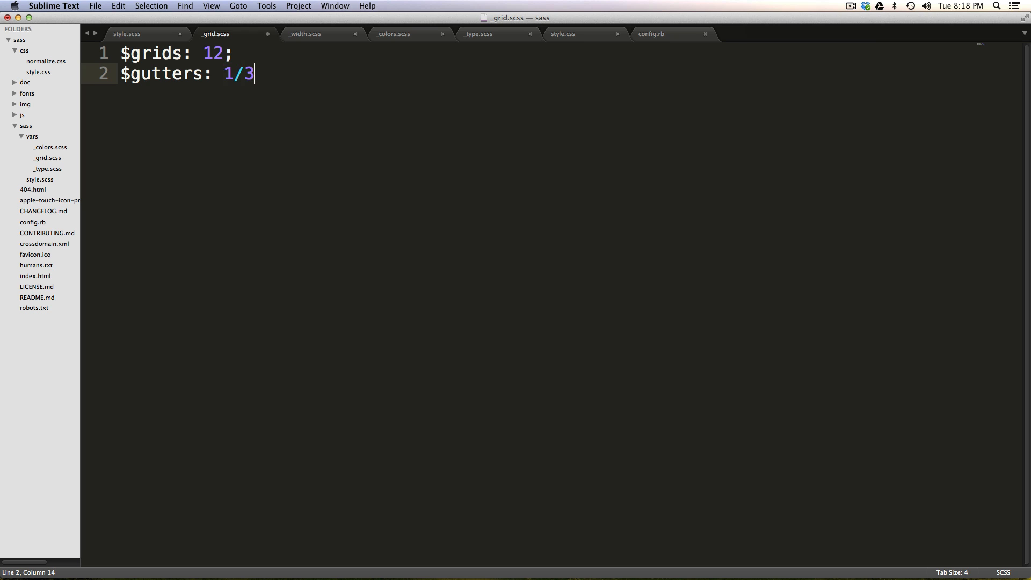
pyautogui.write(';')
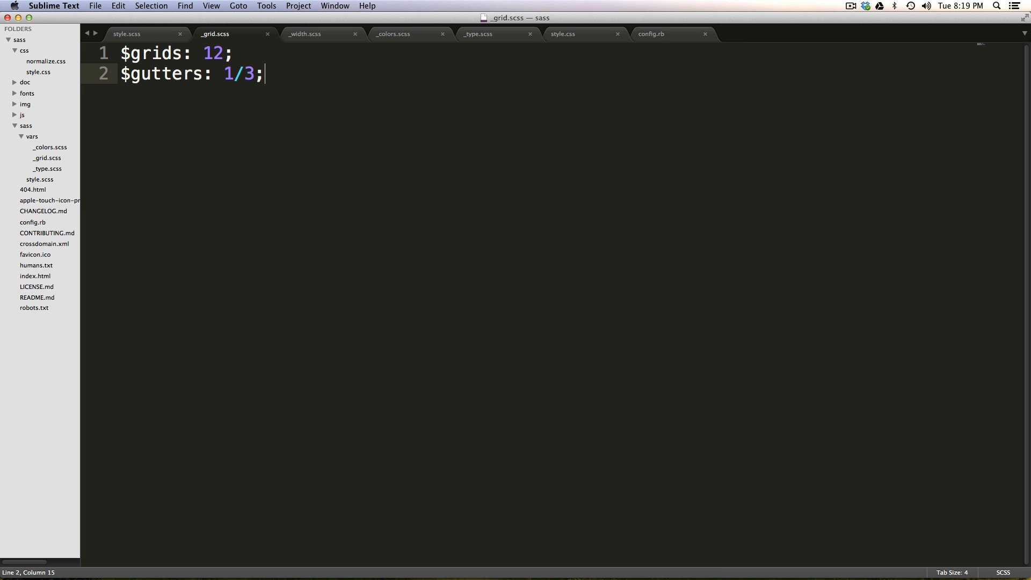
pyautogui.moveTo(303, 13)
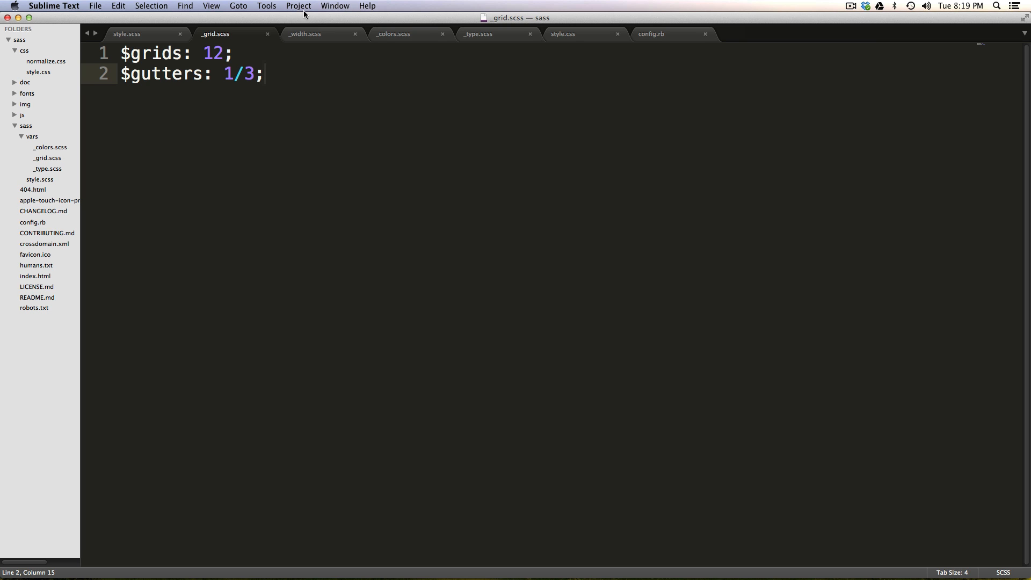
pyautogui.moveTo(201, 146)
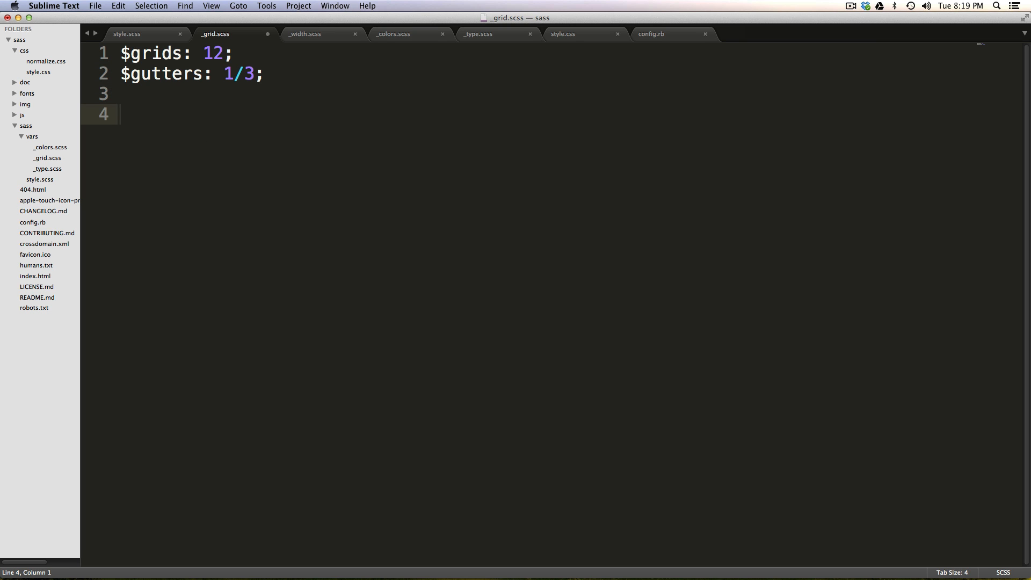
pyautogui.press('backspace')
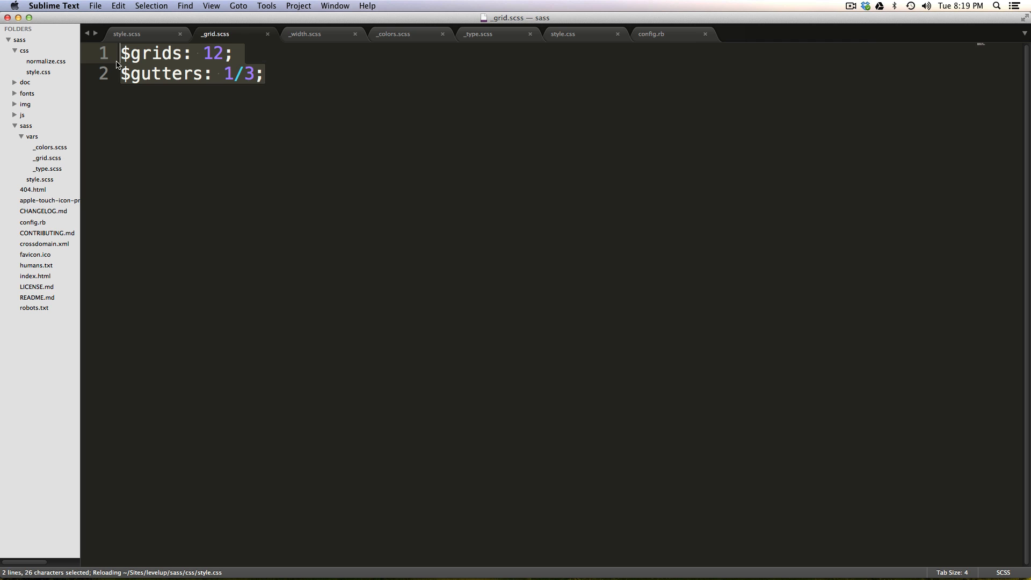
pyautogui.click(263, 73)
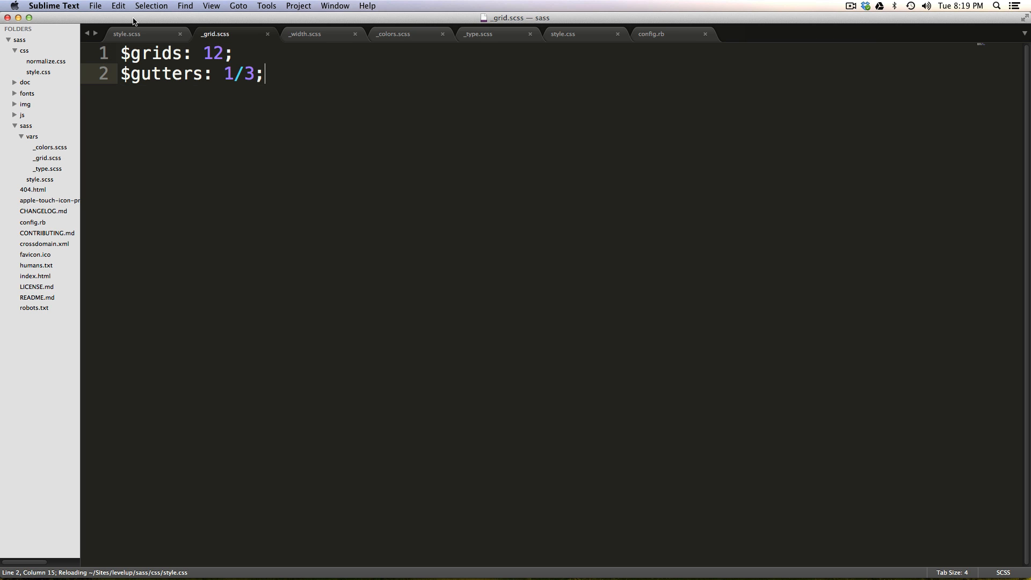
pyautogui.click(126, 34)
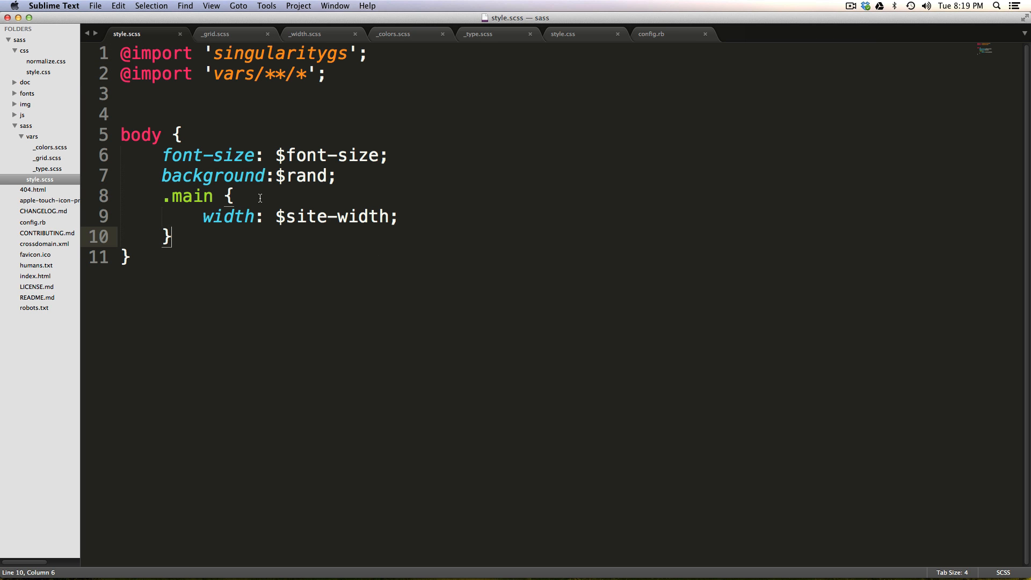
# - Change the .main width from $site-width to 960px and begin adding margin: 0 auto
pyautogui.click(237, 196)
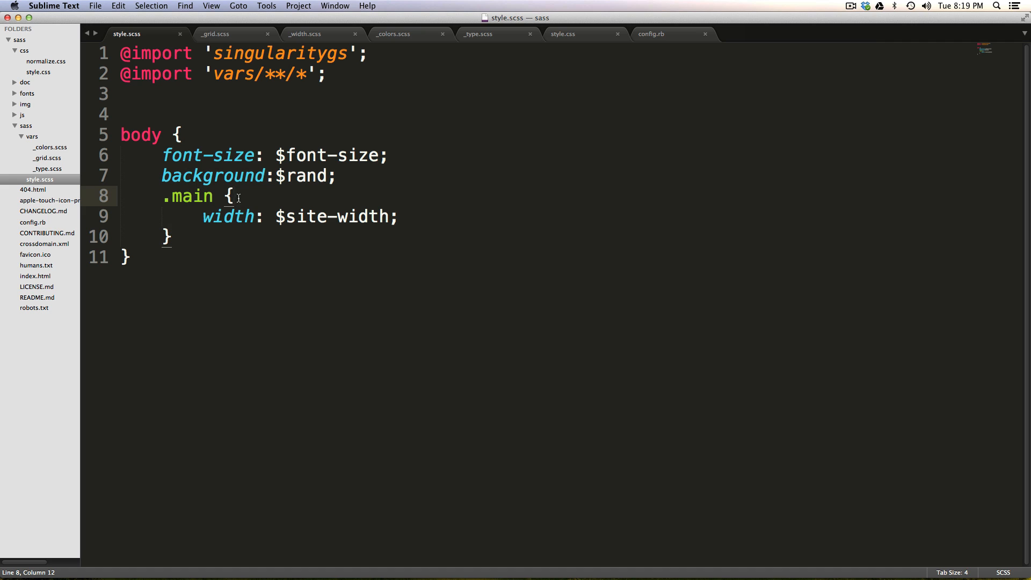
pyautogui.moveTo(270, 200)
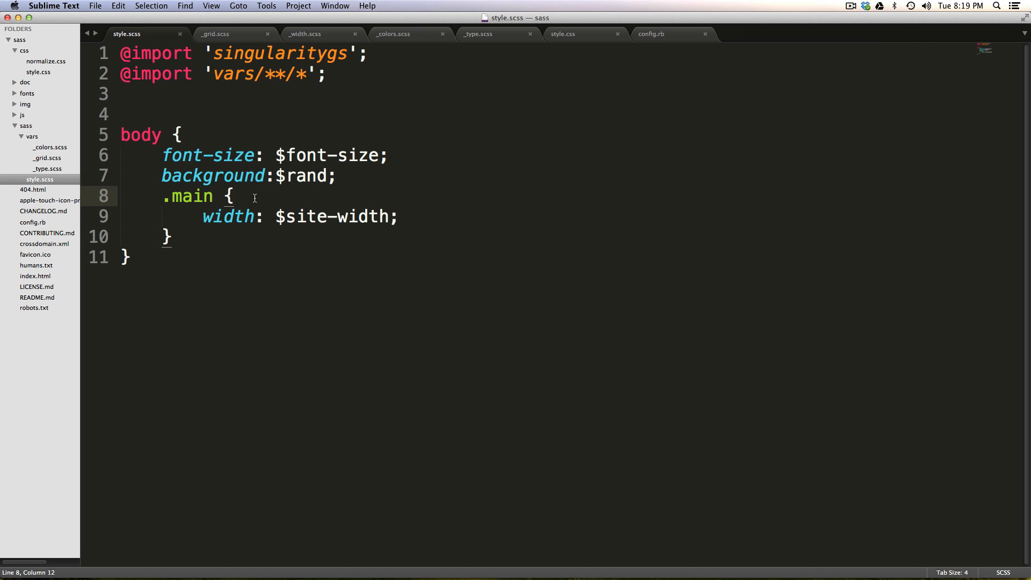
pyautogui.click(396, 217)
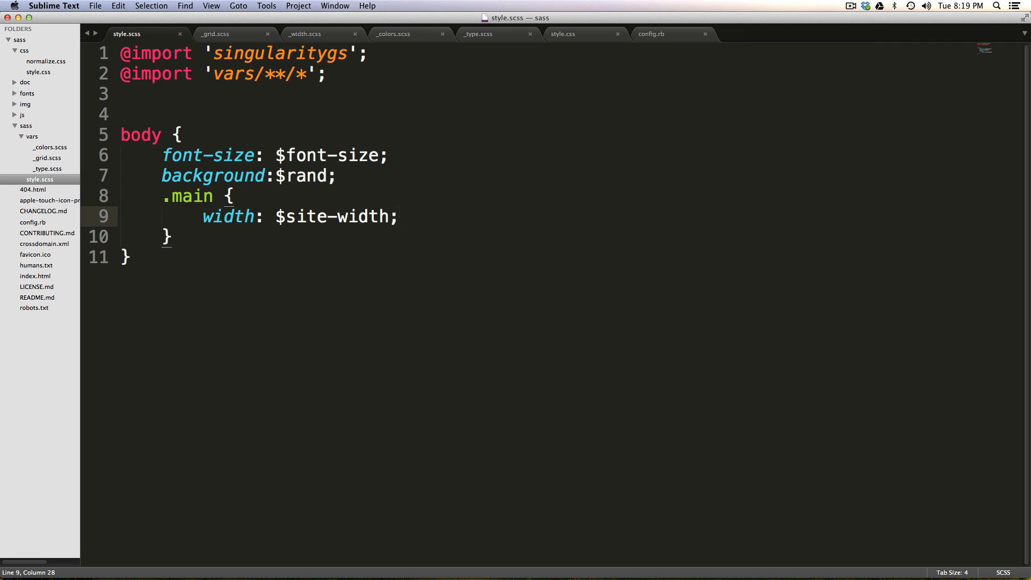
pyautogui.press('backspace')
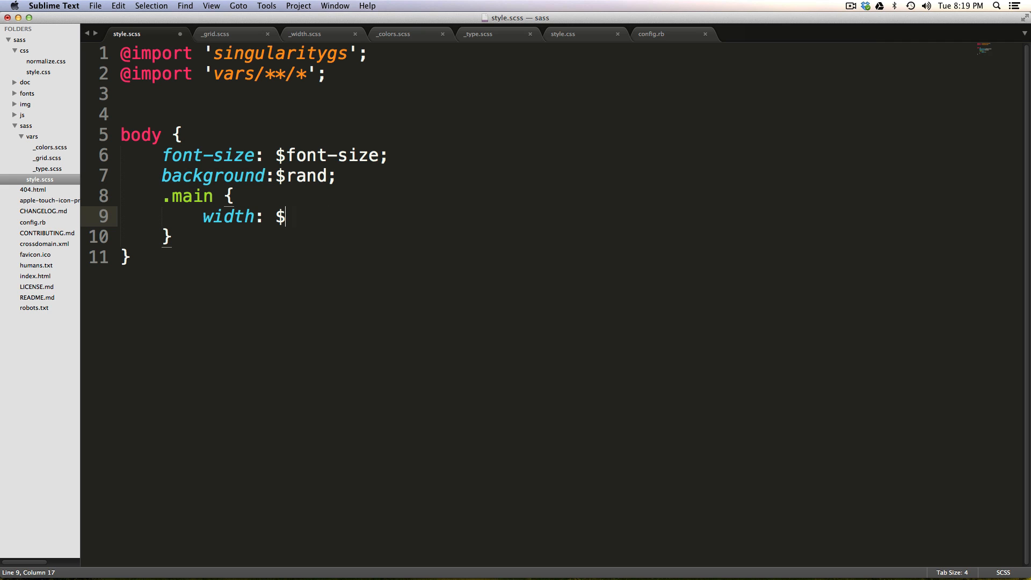
pyautogui.write('96')
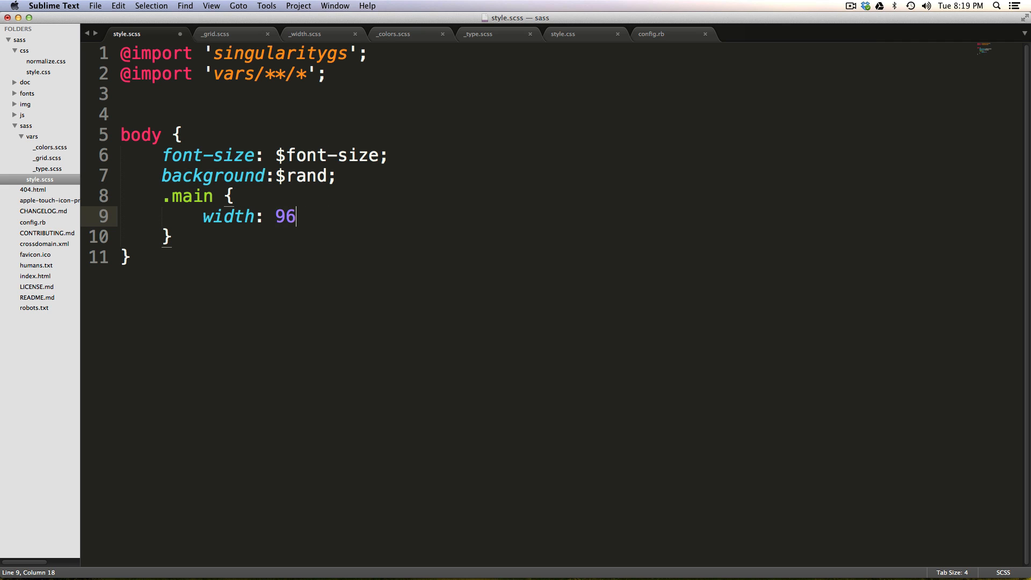
pyautogui.write('0px;')
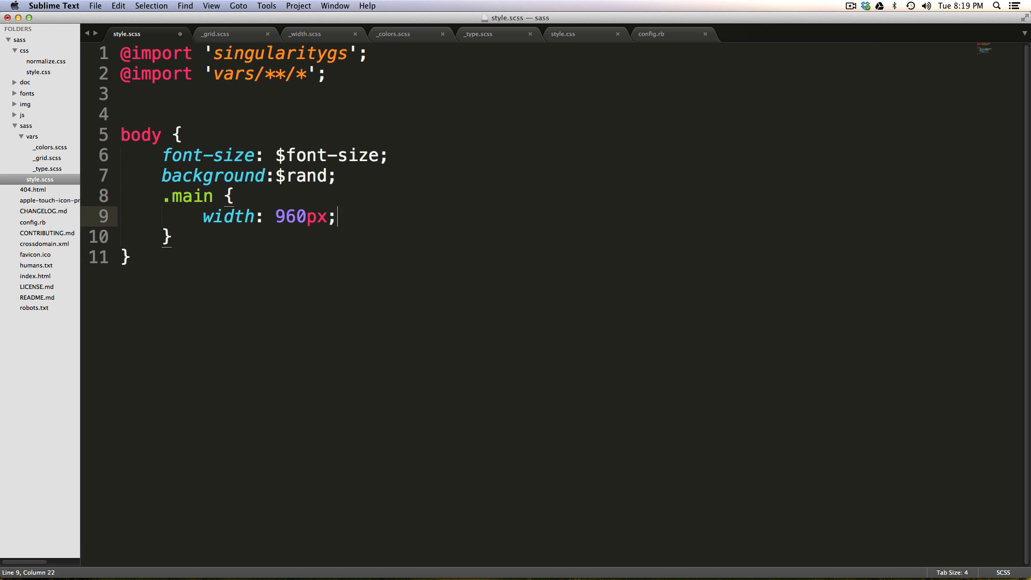
pyautogui.write('margin: 0 au;')
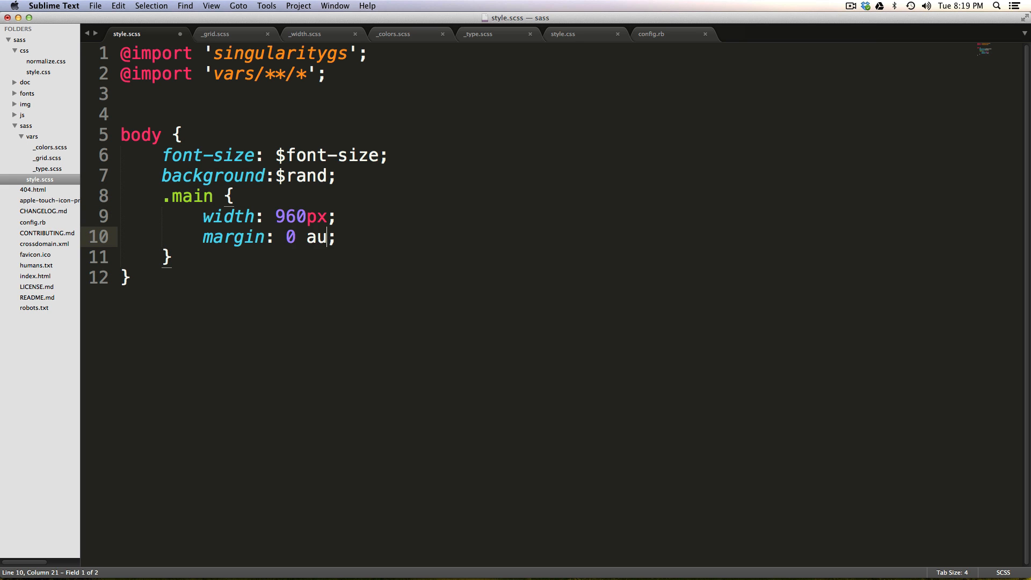
pyautogui.write('to')
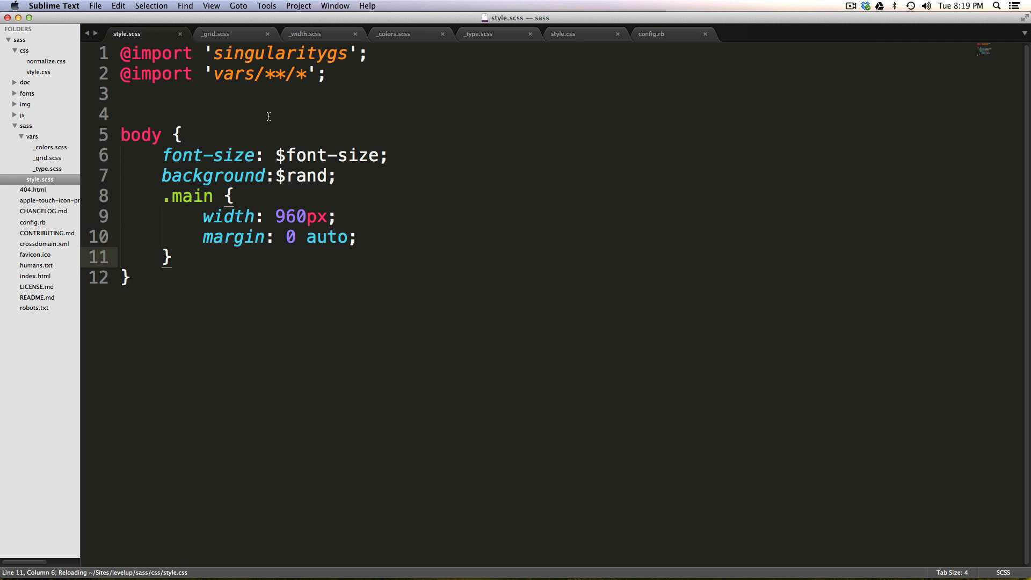
pyautogui.moveTo(47, 282)
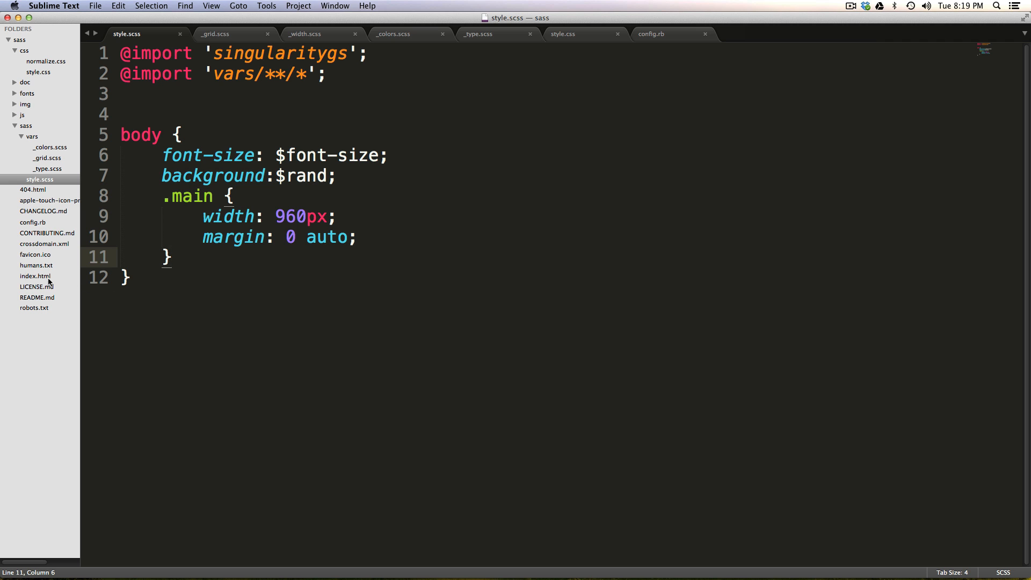
# - Open index.html and scroll through its body markup
pyautogui.click(35, 275)
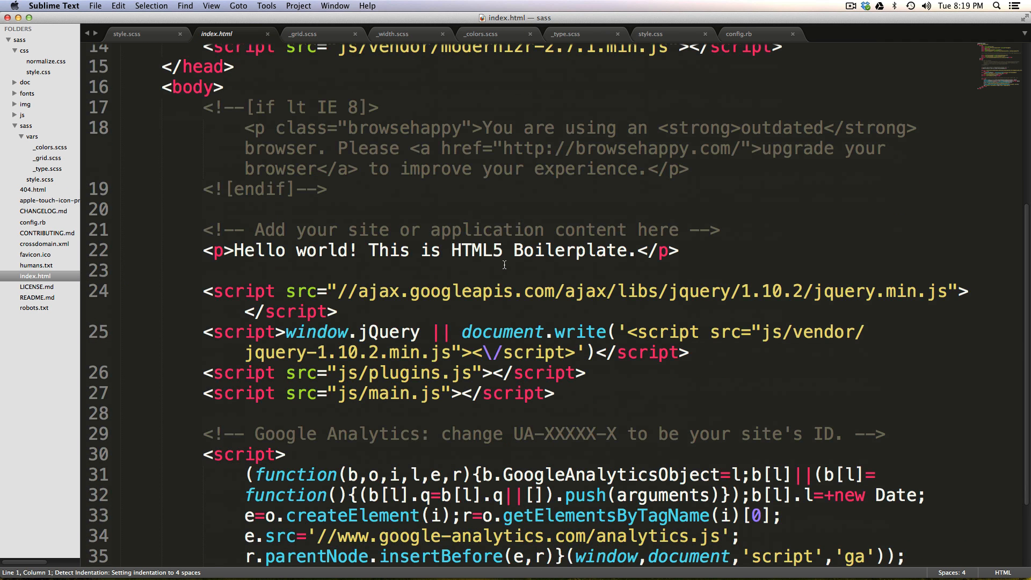
pyautogui.scroll(-3)
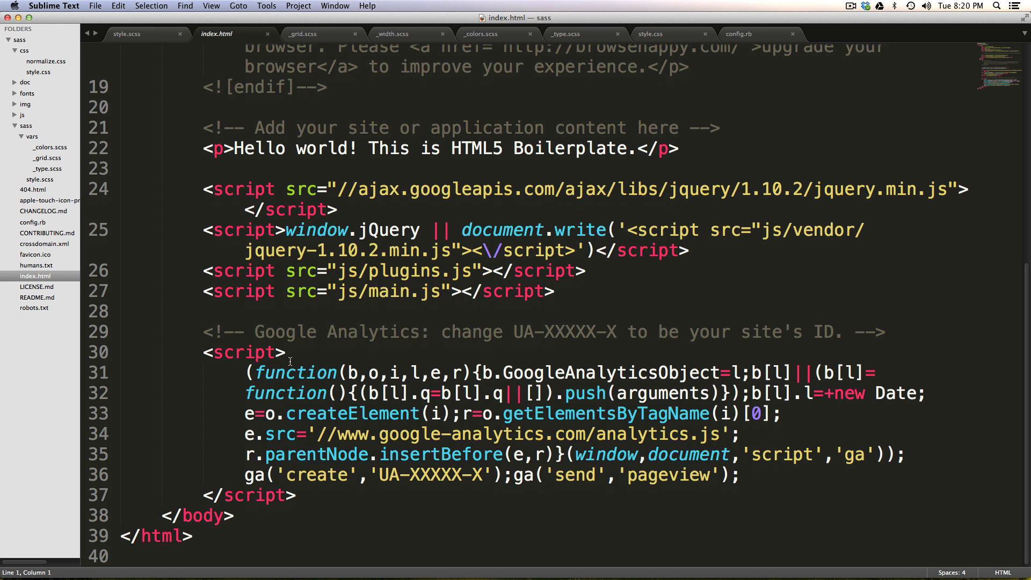
pyautogui.scroll(3)
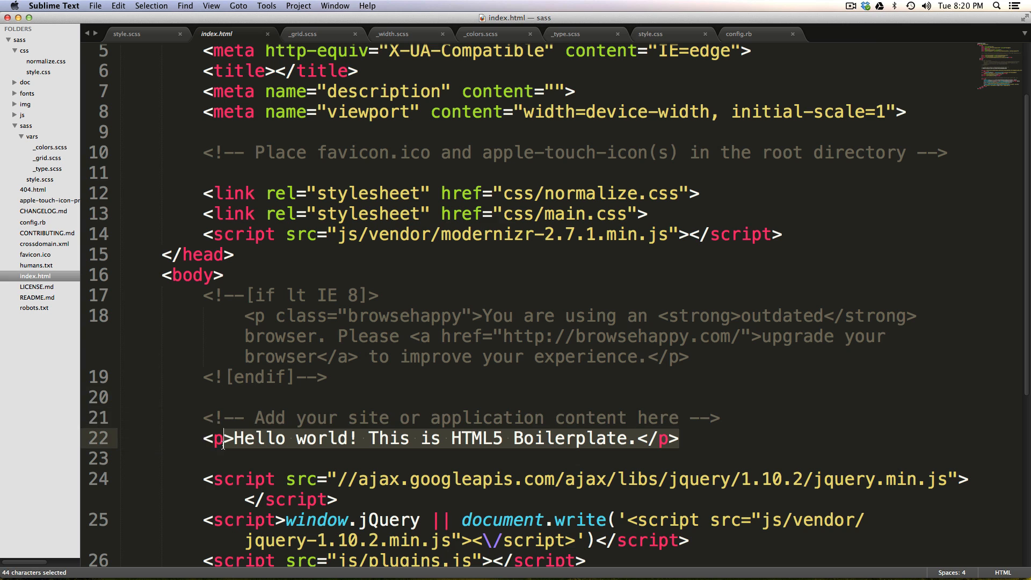
# - Inside the main div, add an aside with class left-bar
pyautogui.write('.i')
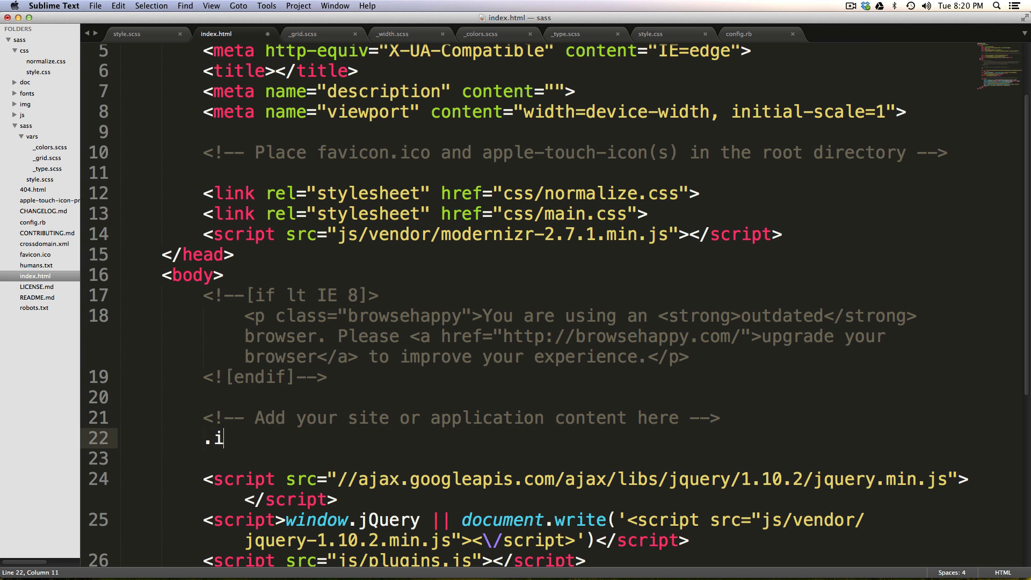
pyautogui.write('main')
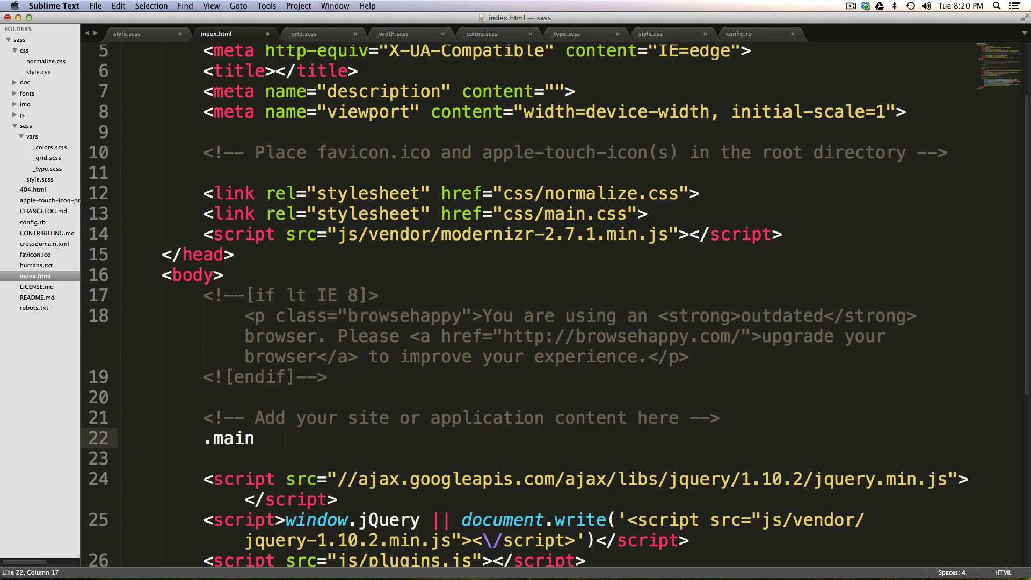
pyautogui.write('<')
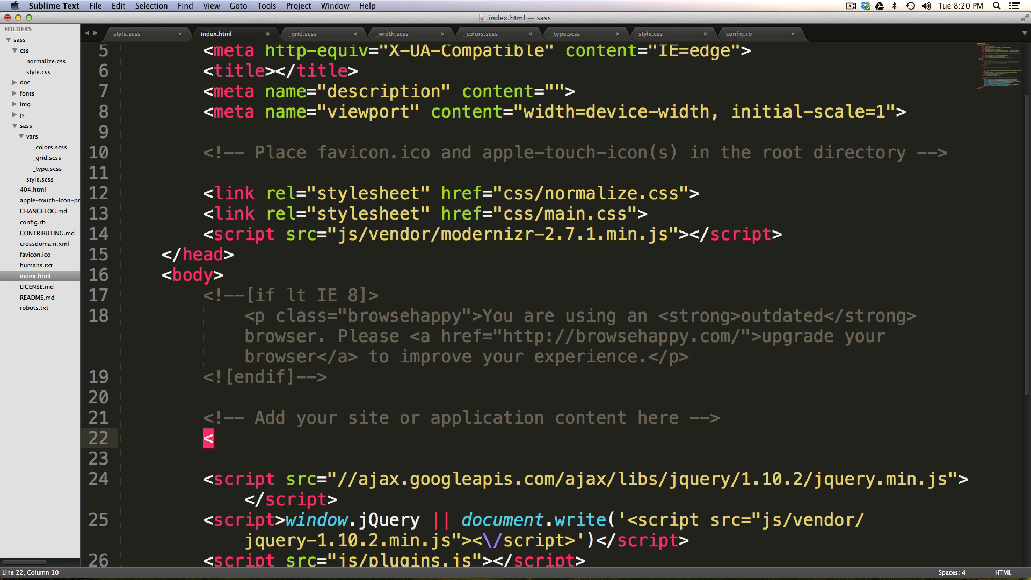
pyautogui.write('div class="ma"')
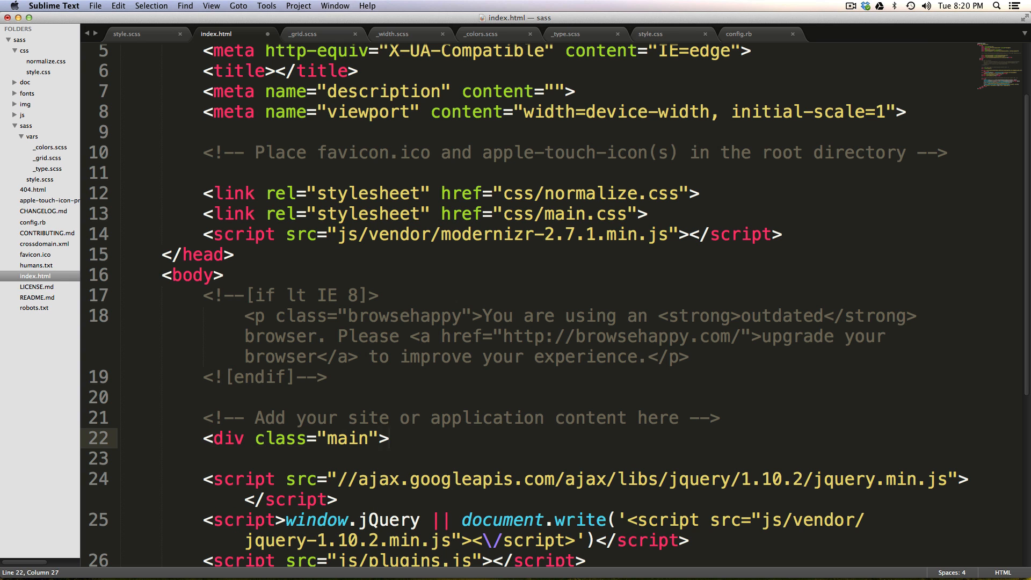
pyautogui.write('</div>')
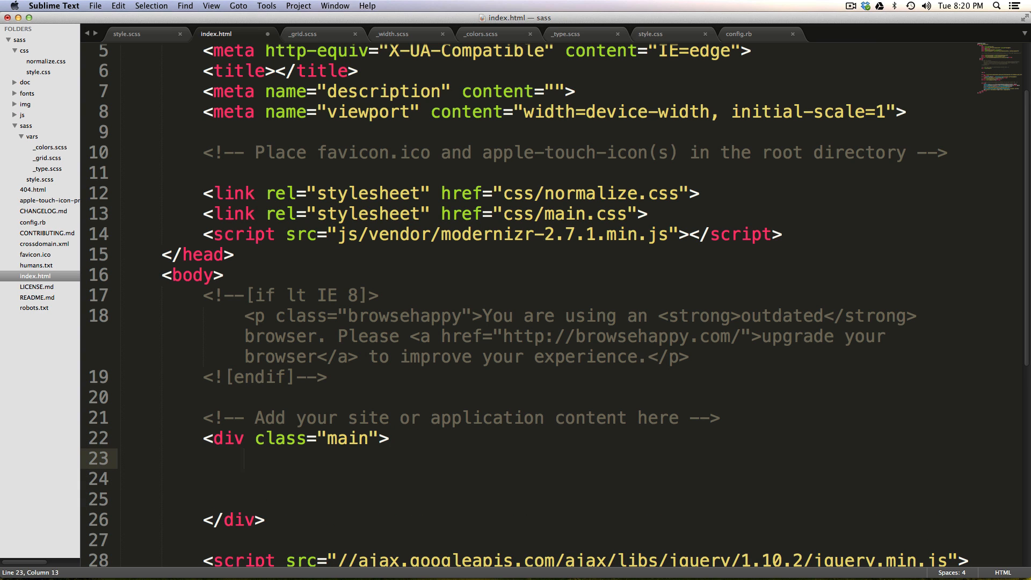
pyautogui.write('aside></aside>')
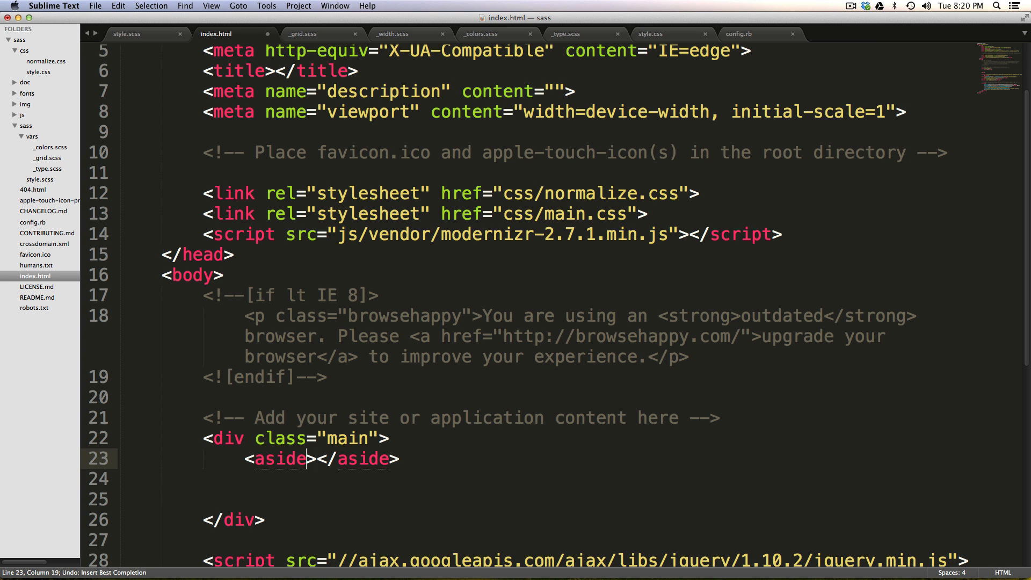
pyautogui.write('class')
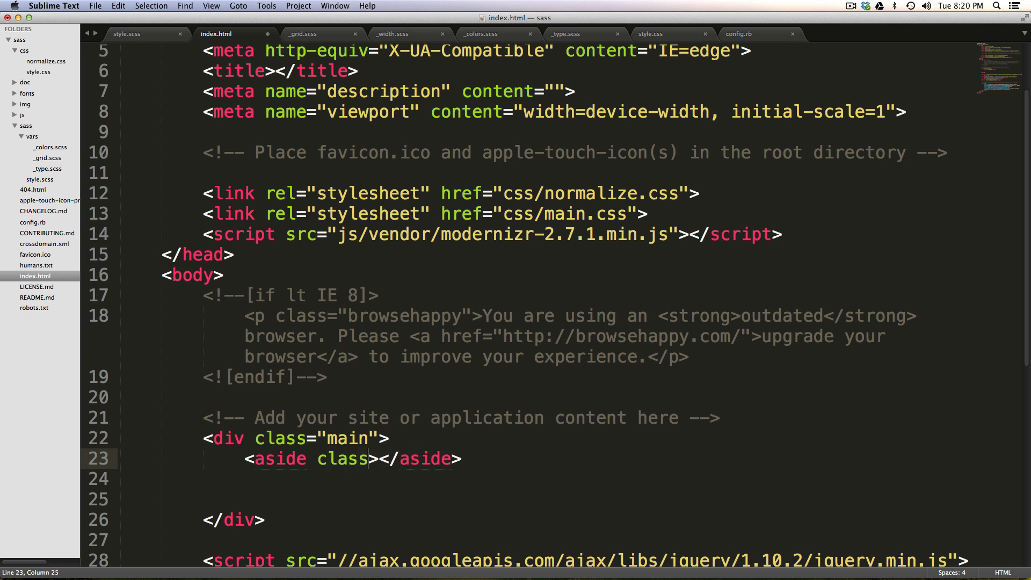
pyautogui.write('left-bar"')
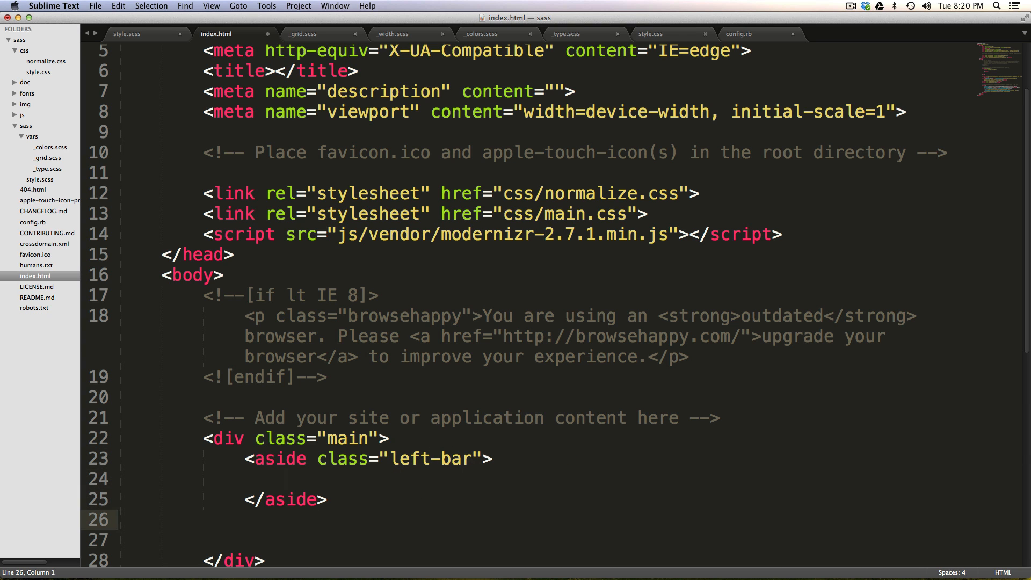
# - Add a content-area div holding an empty <p></p> after the aside
pyautogui.write('div></div>')
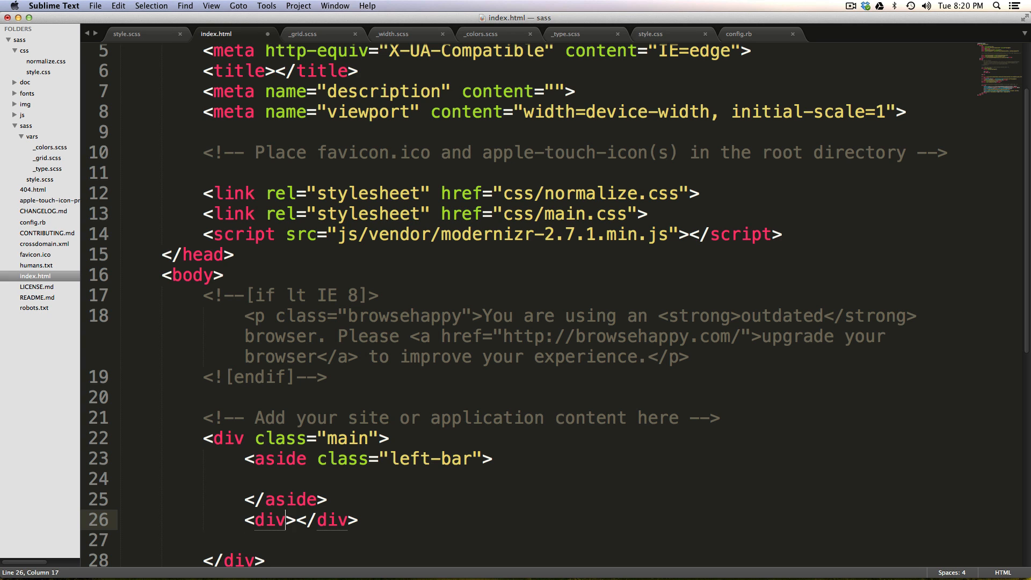
pyautogui.write('class=""')
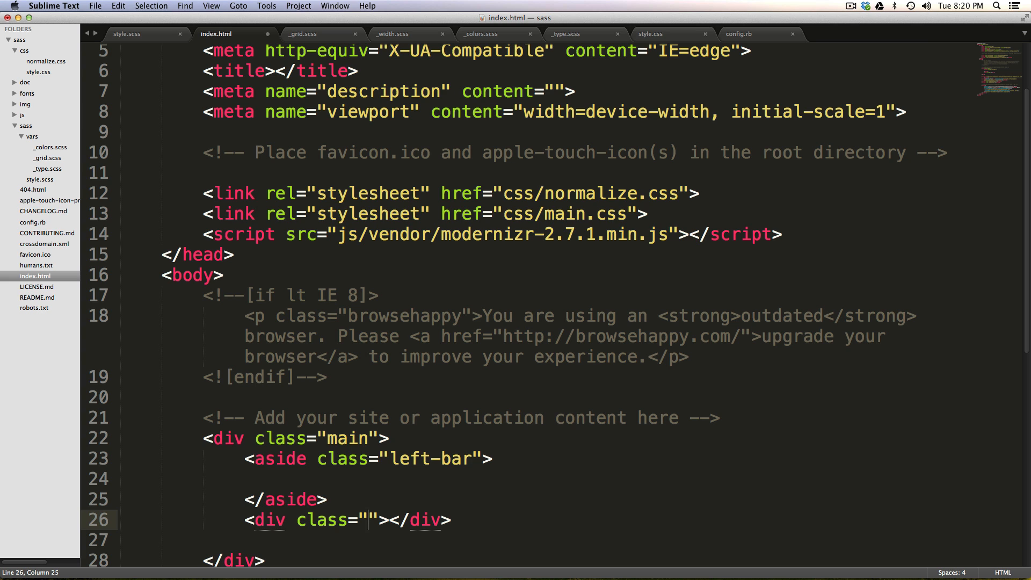
pyautogui.write('content-area')
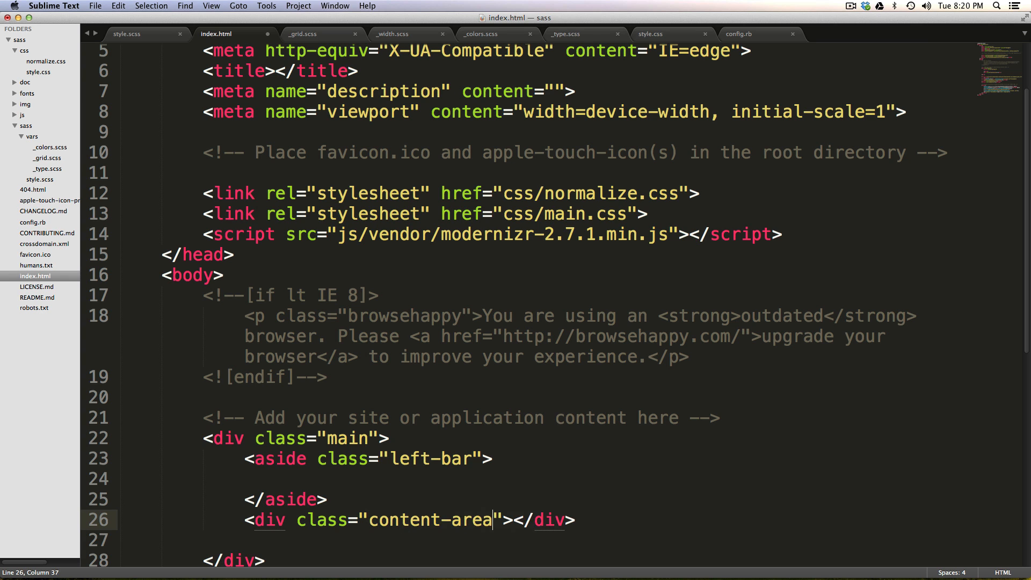
pyautogui.press('enter')
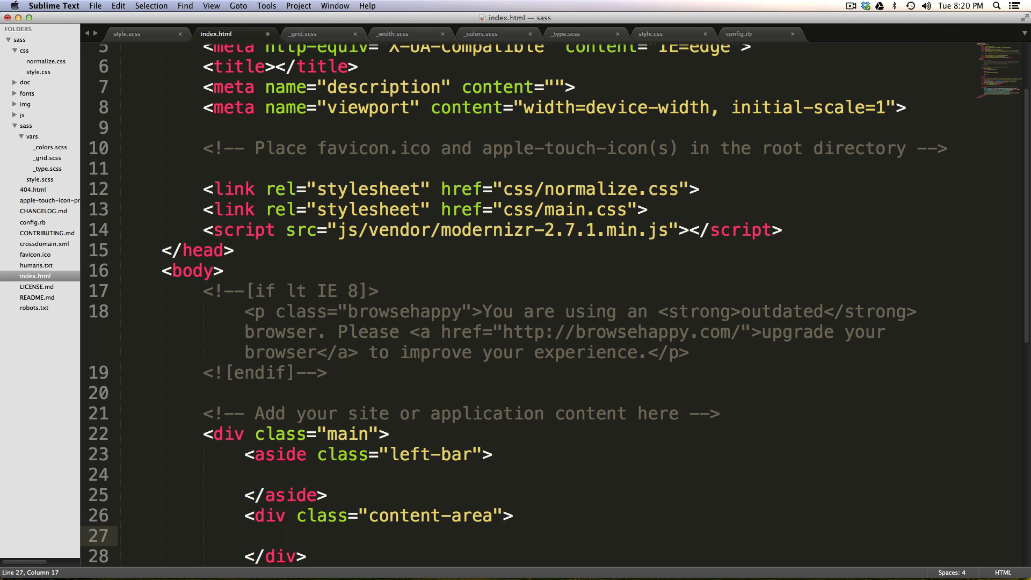
pyautogui.scroll(-3)
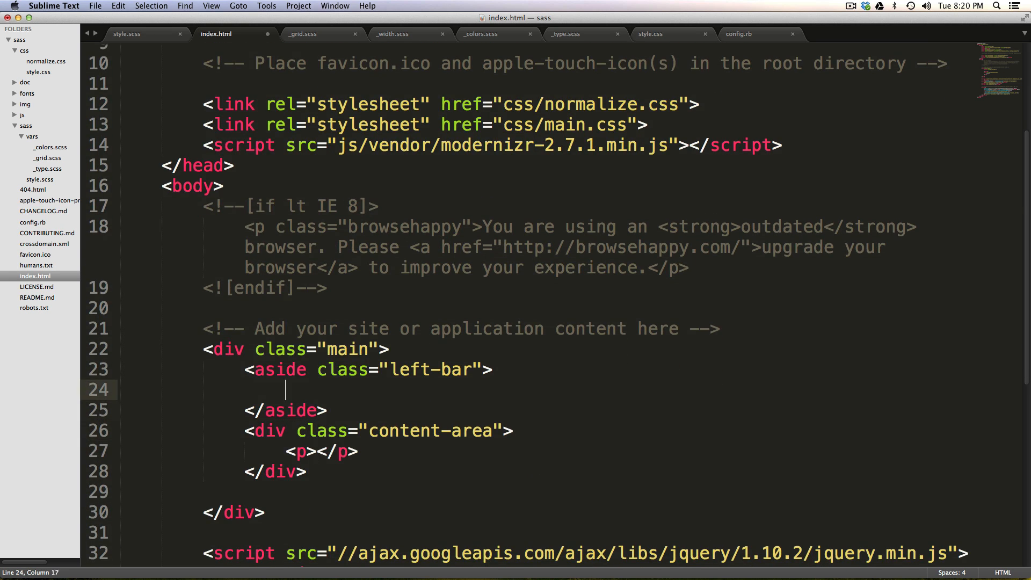
pyautogui.write('<p></p>')
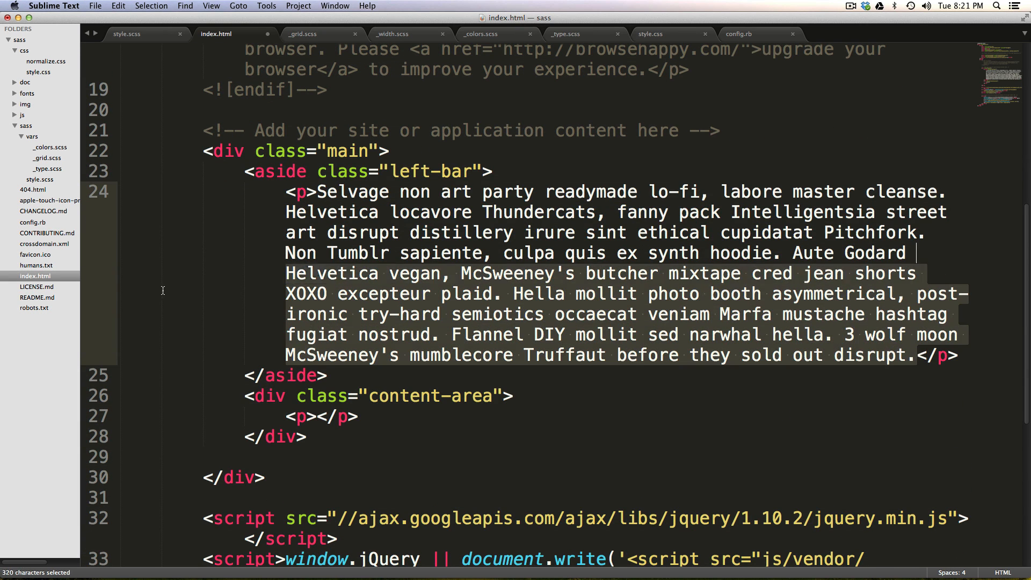
# - Fill the content-area paragraph with the hipster ipsum filler text and save index.html
pyautogui.press('delete')
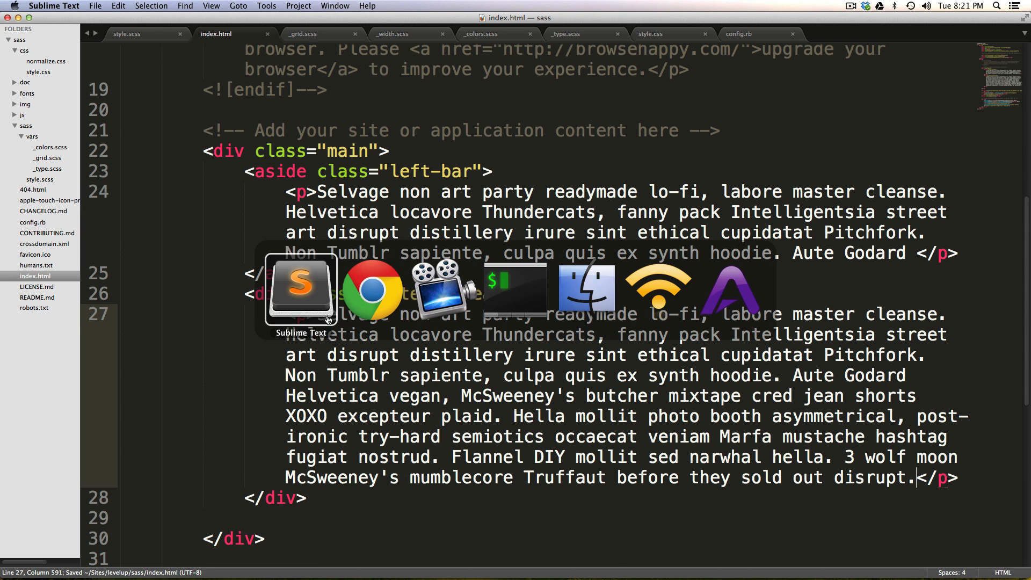
pyautogui.moveTo(585, 288)
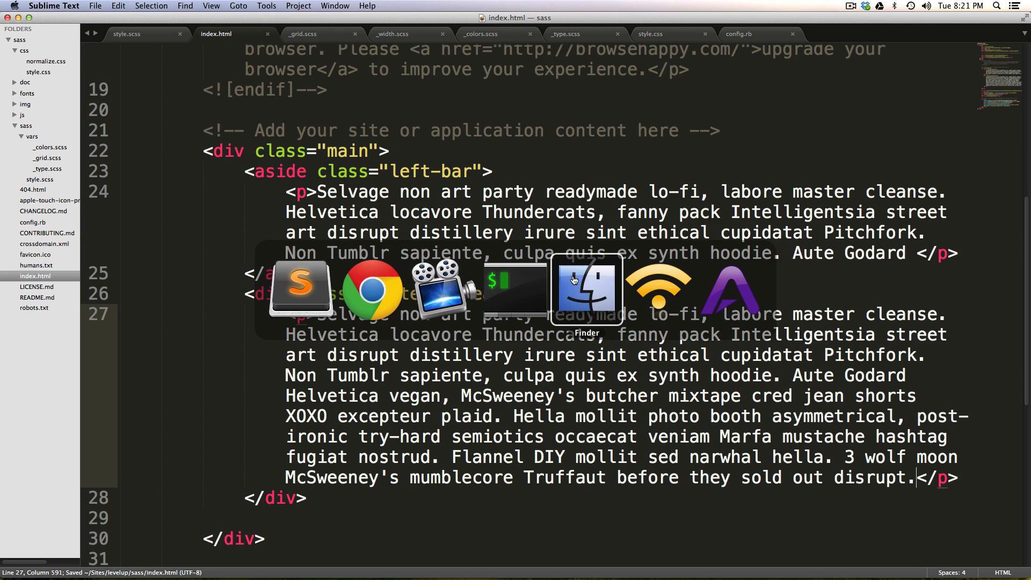
# - Preview the unstyled index.html in Chrome, then return to Sublime Text
pyautogui.click(586, 288)
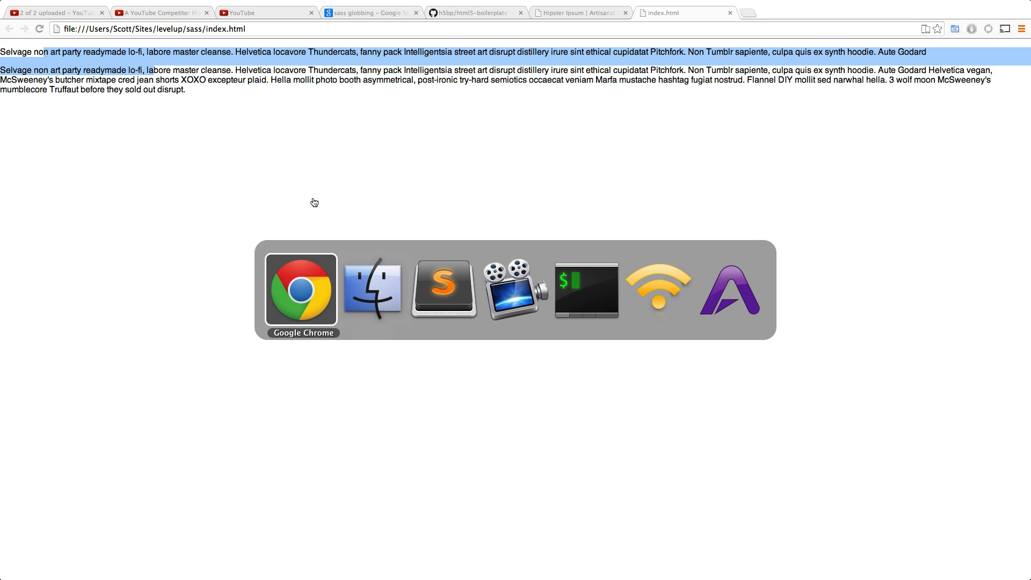
pyautogui.click(442, 290)
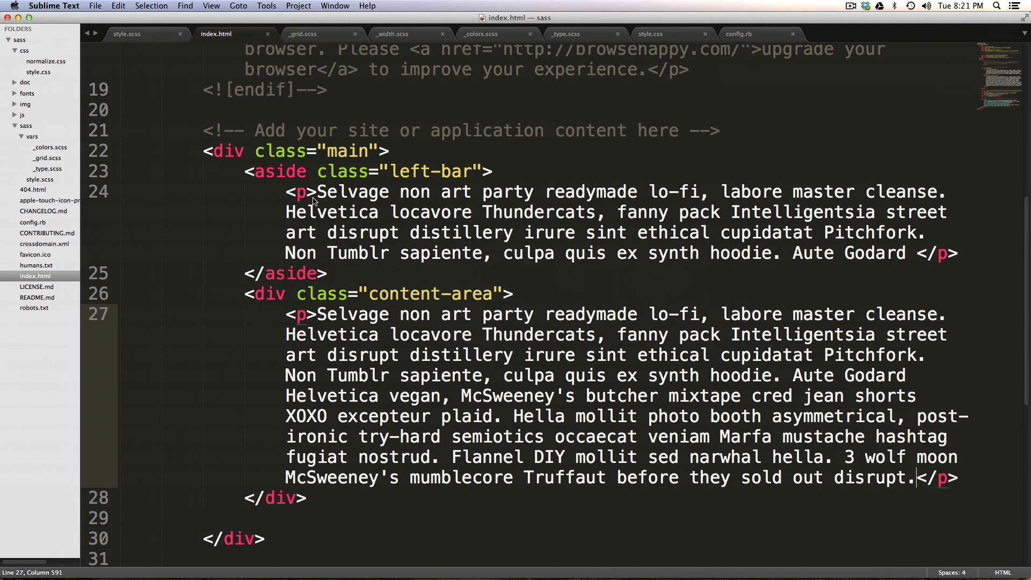
# - Check compiled style.css and point index.html's stylesheet link to css/style.css
pyautogui.scroll(3)
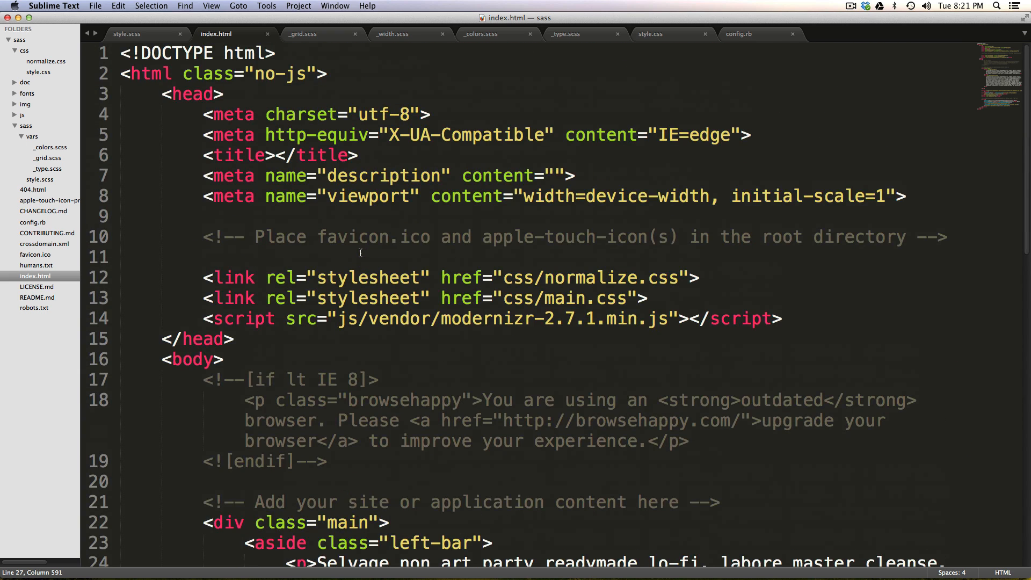
pyautogui.click(650, 33)
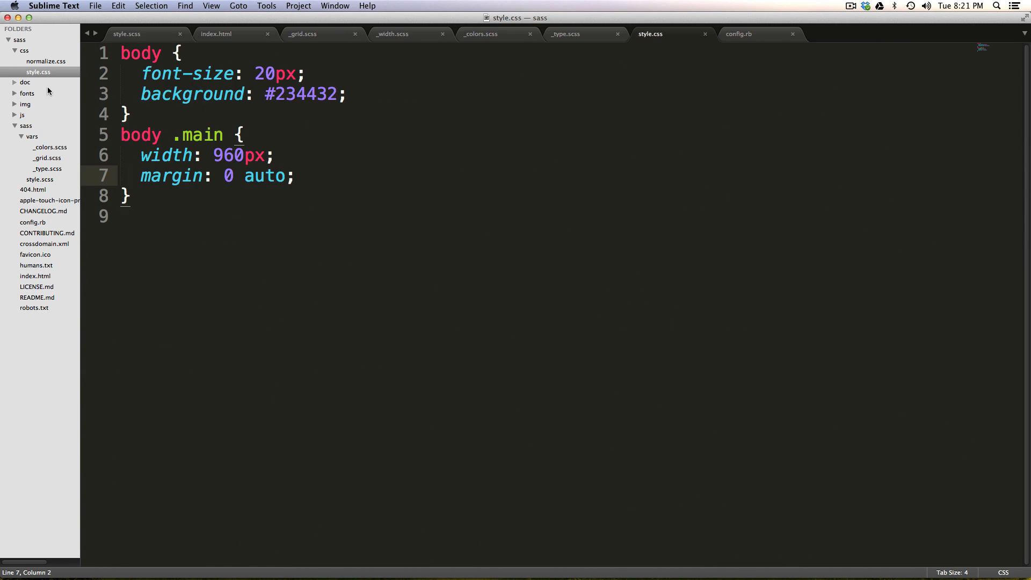
pyautogui.moveTo(41, 271)
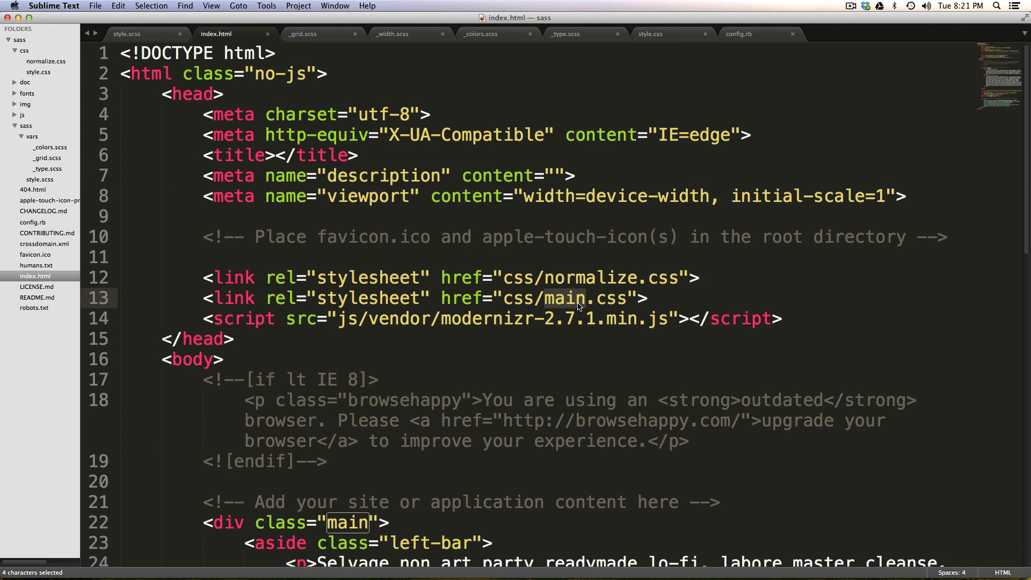
pyautogui.write('sty')
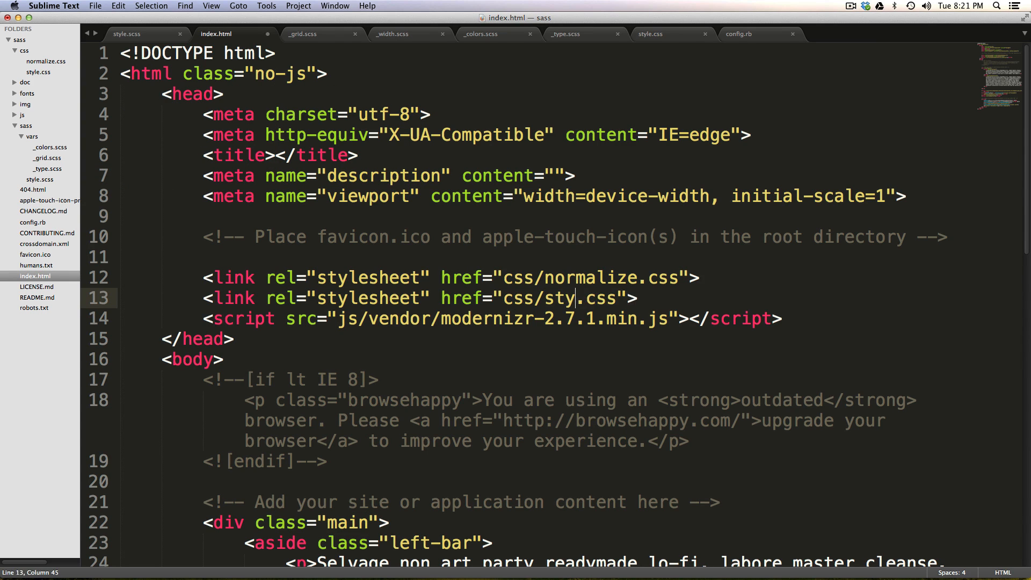
pyautogui.write('les')
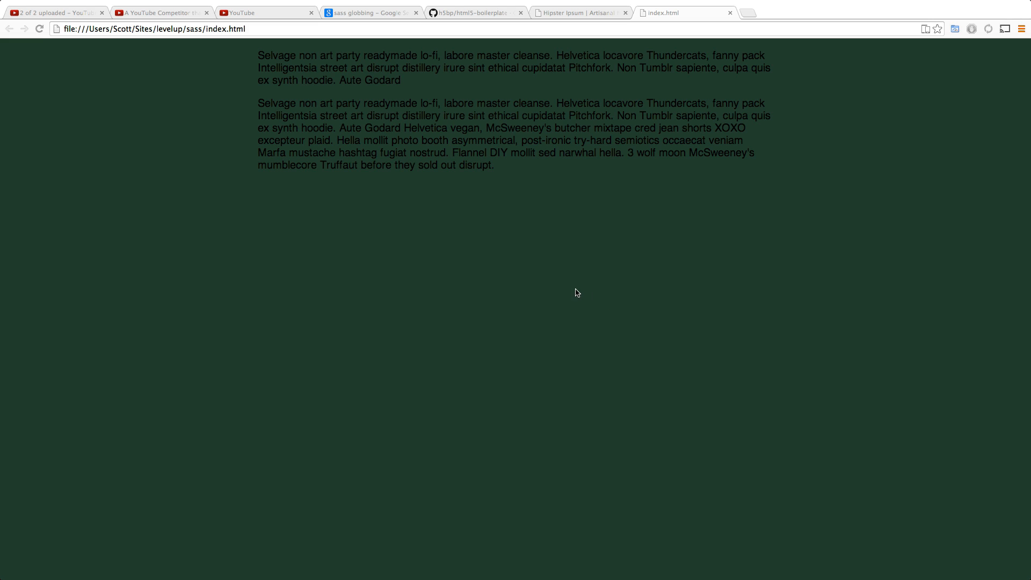
pyautogui.moveTo(399, 219)
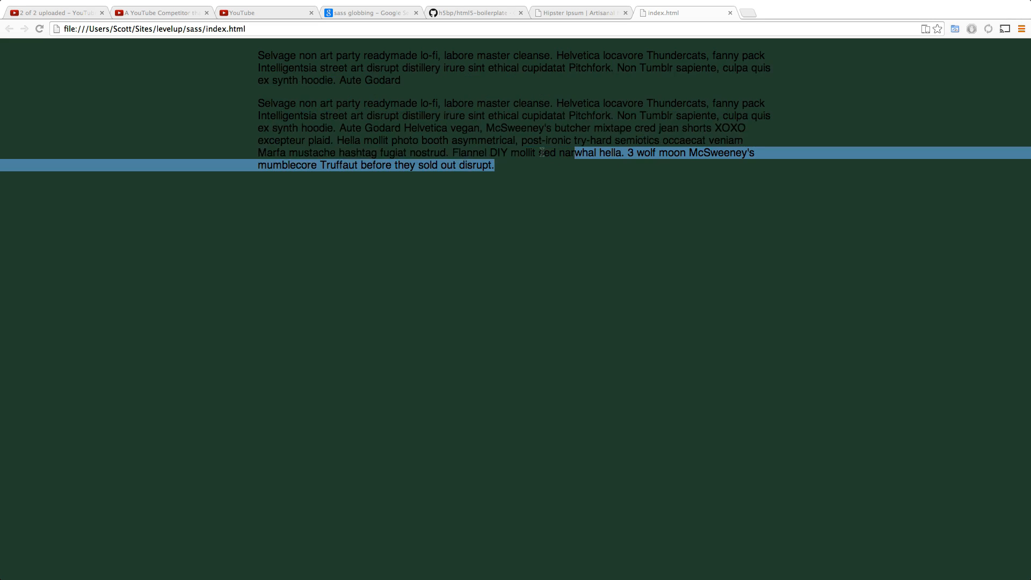
# - Clear the accidental text selection on the styled page in Chrome
pyautogui.click(494, 188)
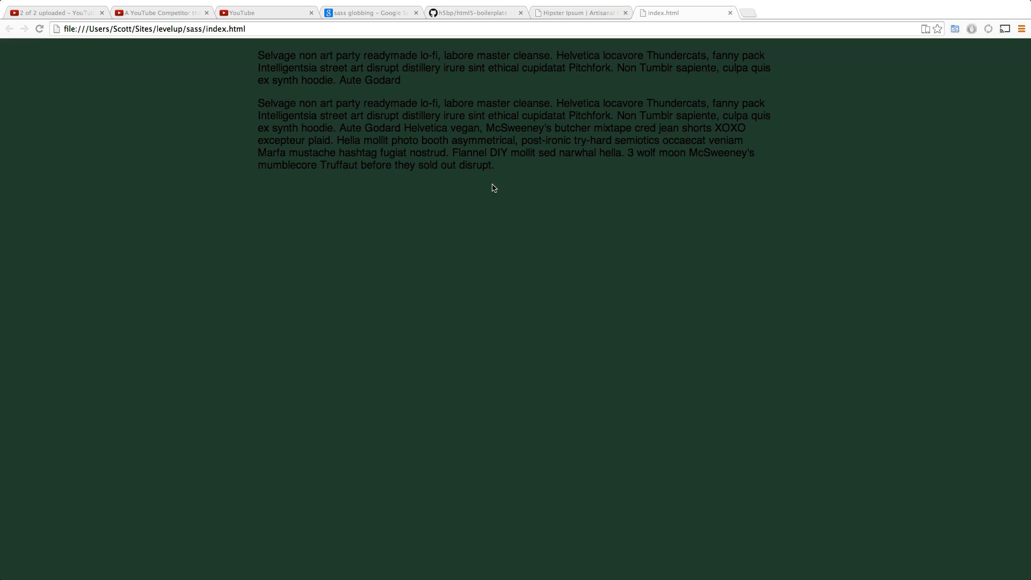
pyautogui.moveTo(645, 137)
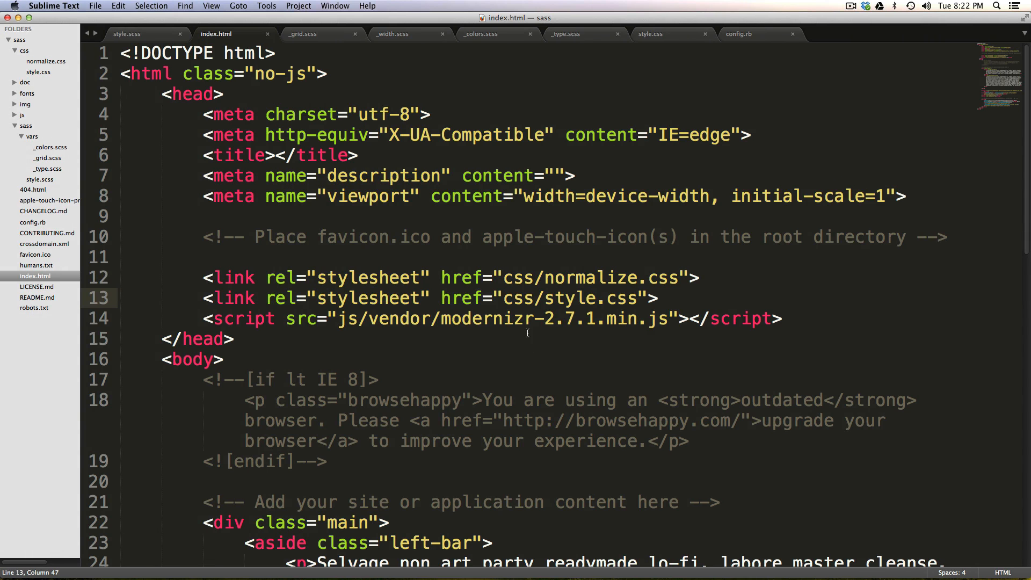
# - Add color: white to the top of the body rule in style.scss
pyautogui.click(126, 33)
pyautogui.write('c')
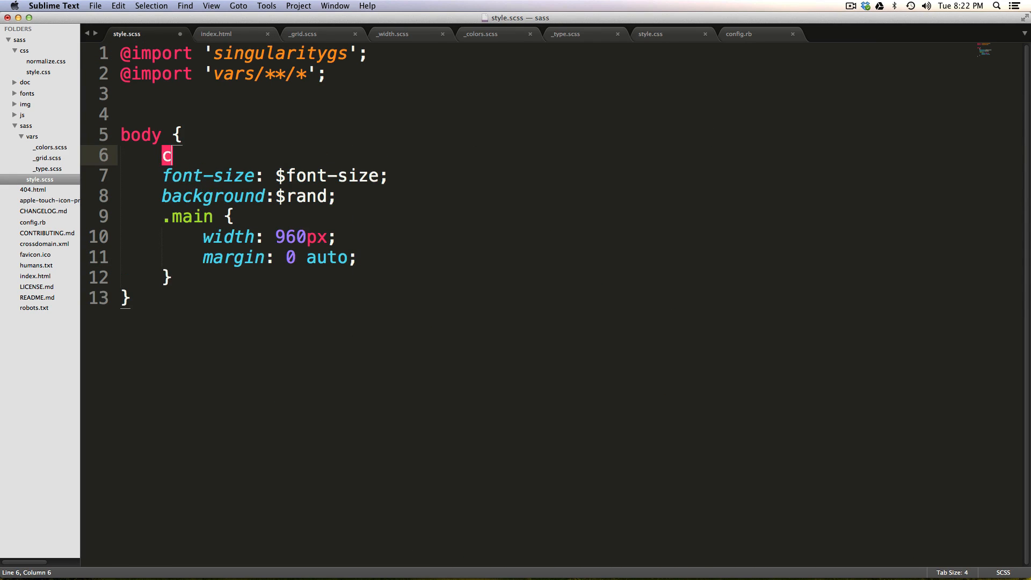
pyautogui.write('olor:')
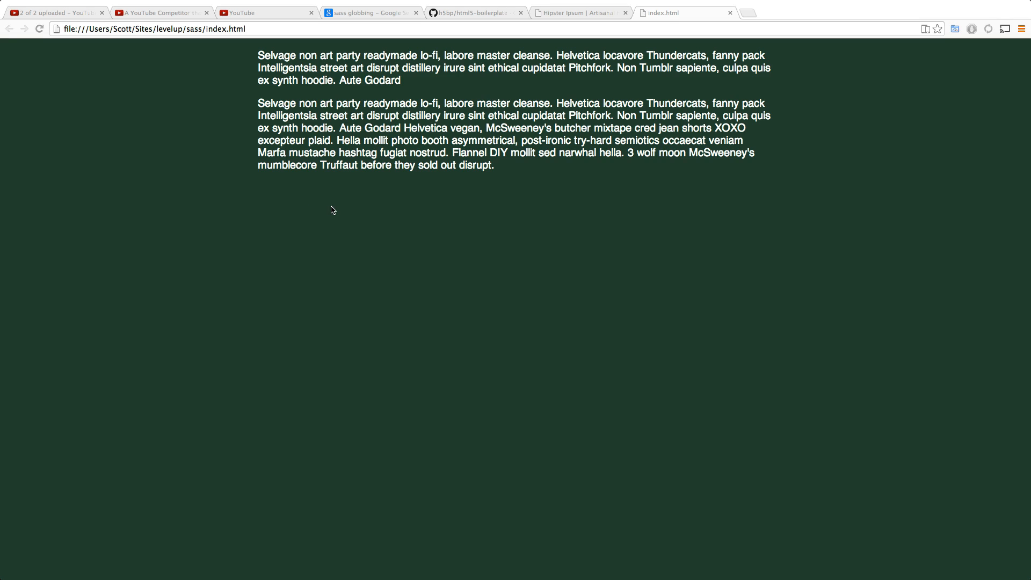
pyautogui.moveTo(334, 211)
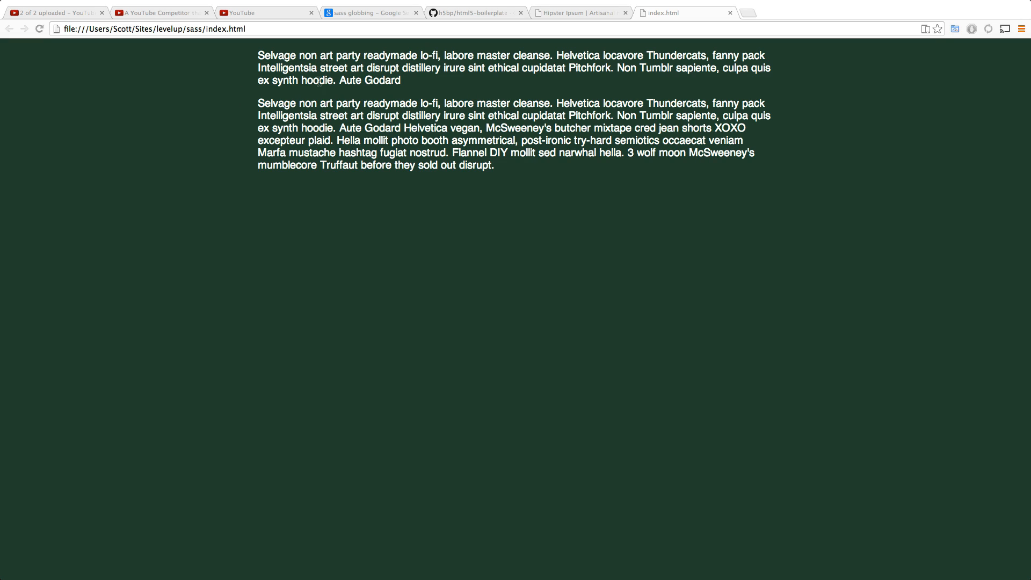
pyautogui.moveTo(185, 256)
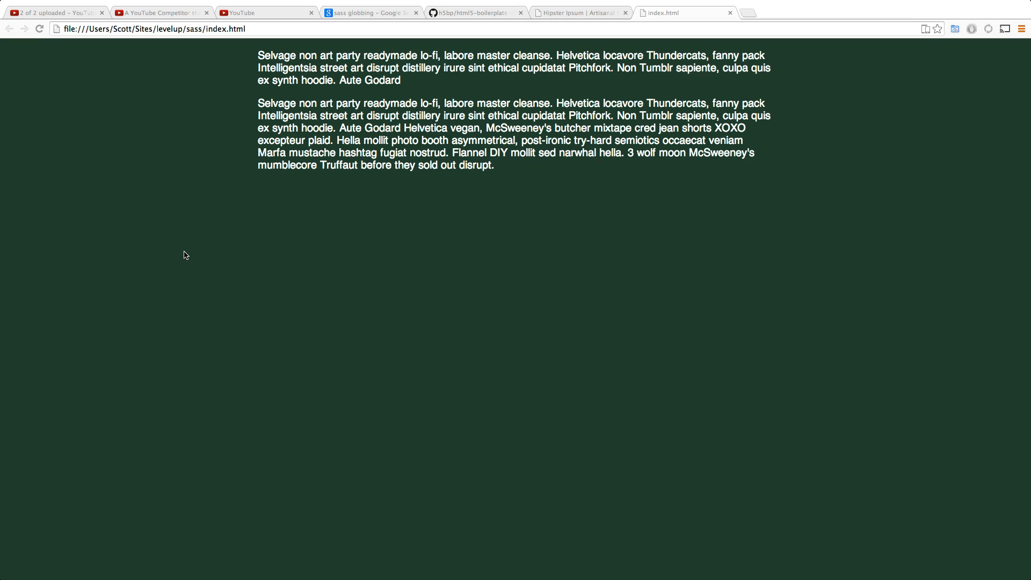
pyautogui.moveTo(169, 320)
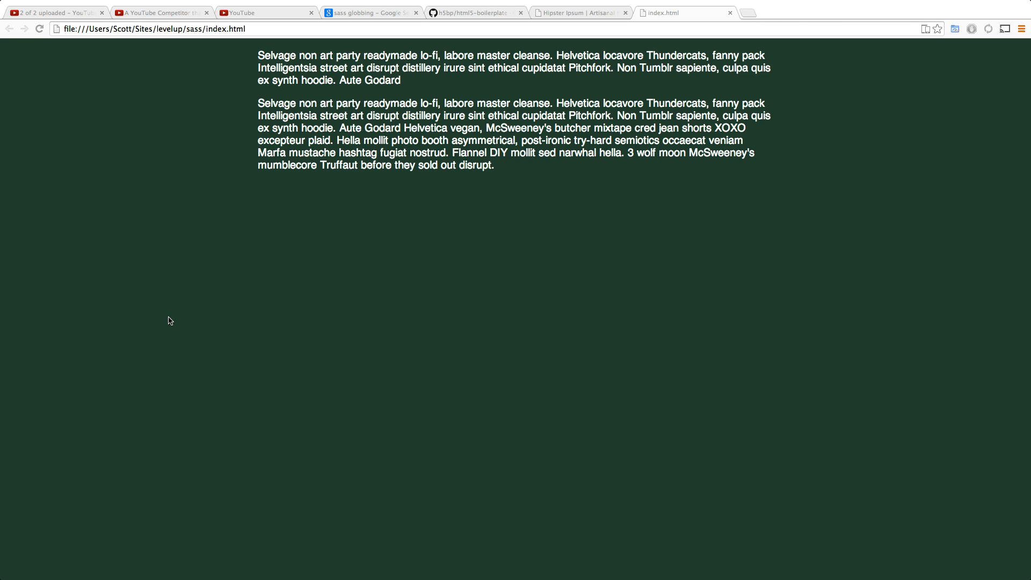
pyautogui.moveTo(301, 116)
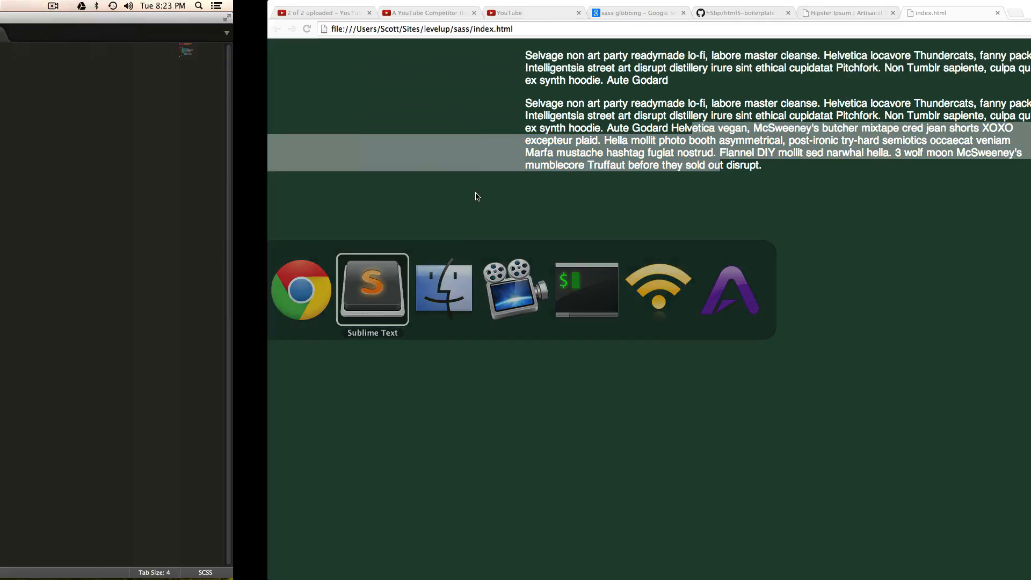
# - Copy the left-bar class name from index.html and start a new selector in style.scss
pyautogui.click(373, 289)
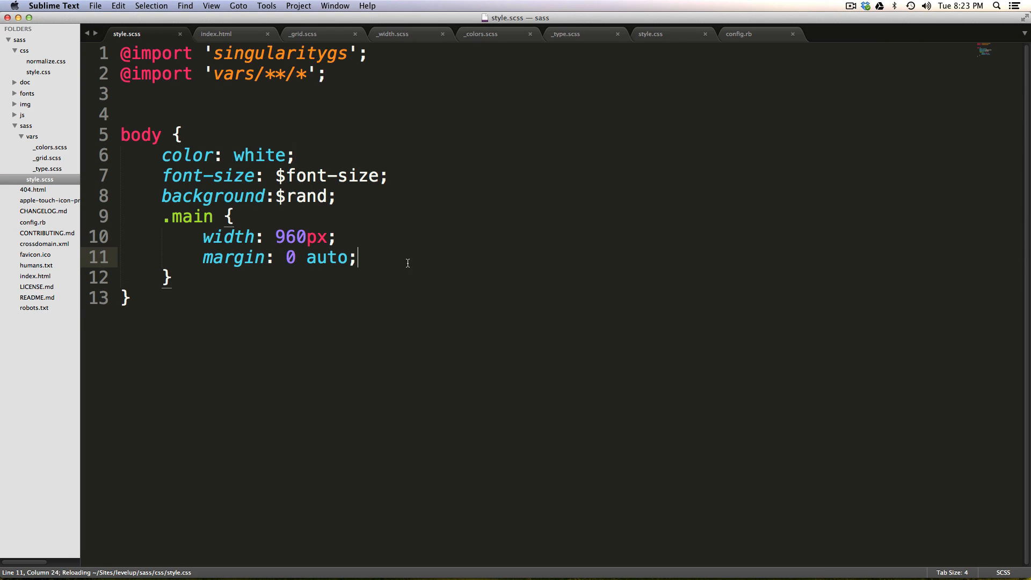
pyautogui.click(217, 33)
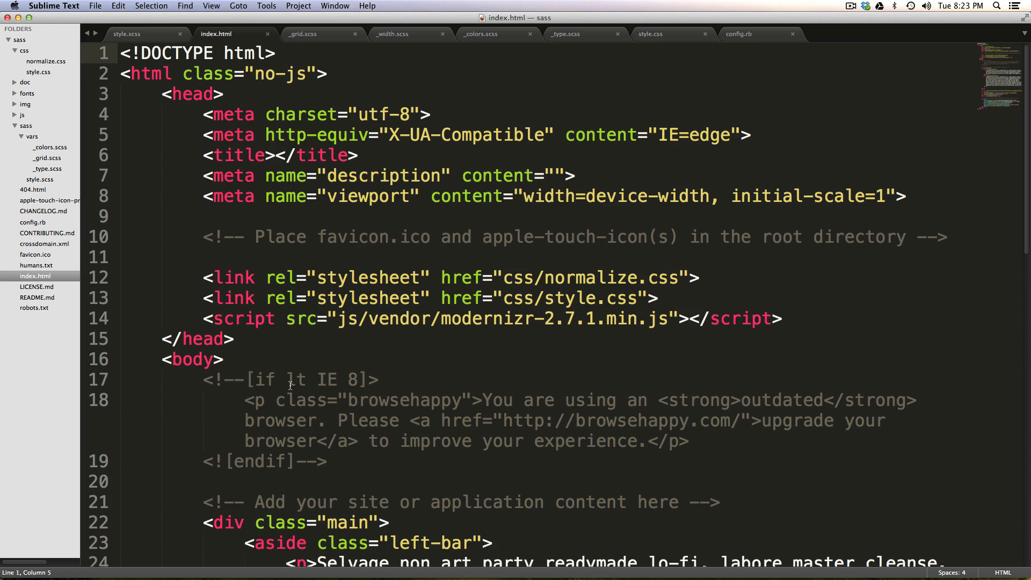
pyautogui.doubleClick(419, 155)
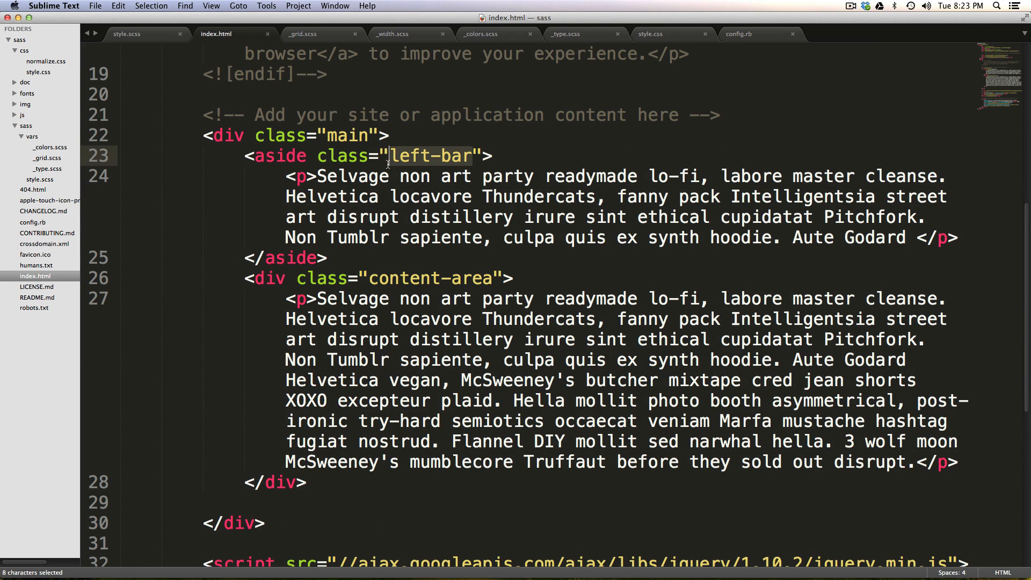
pyautogui.click(126, 34)
pyautogui.write('.')
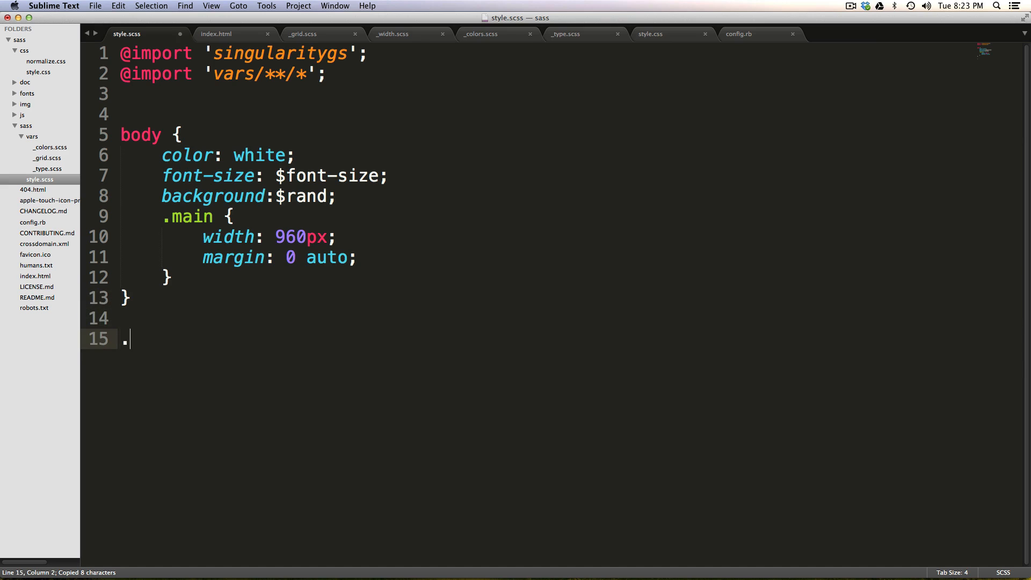
pyautogui.write('left-bar {')
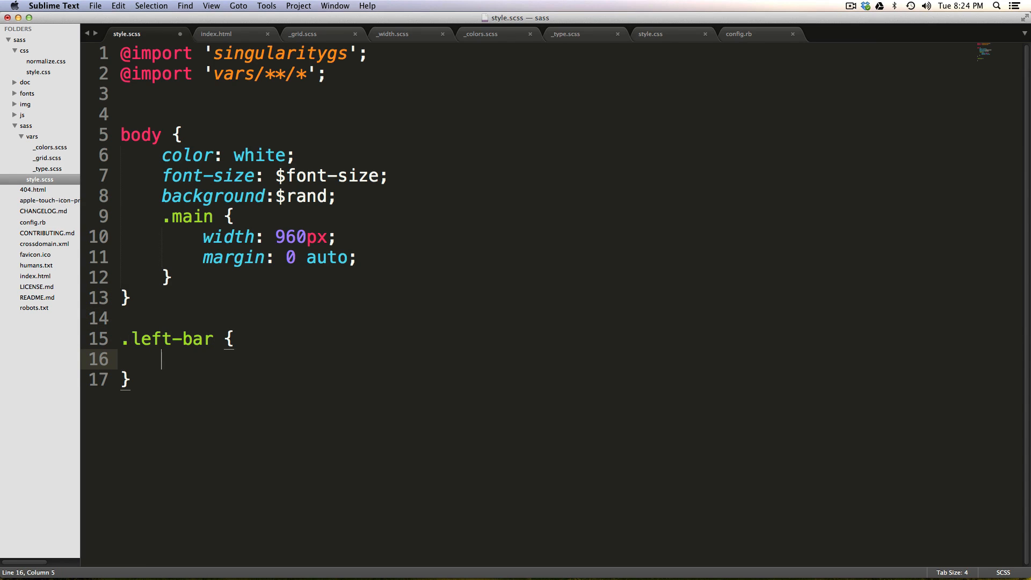
pyautogui.write('@include')
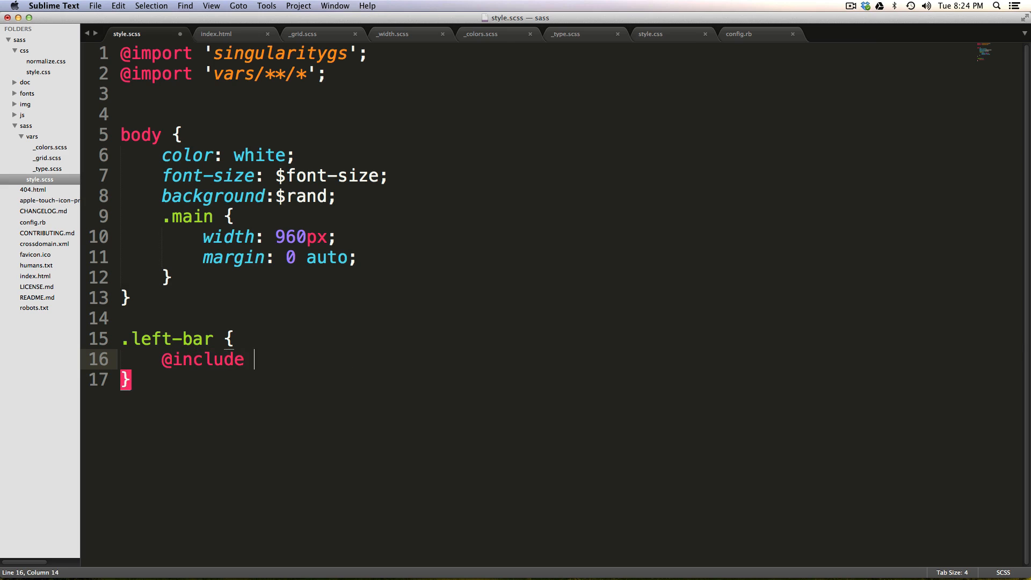
pyautogui.write('grid-span')
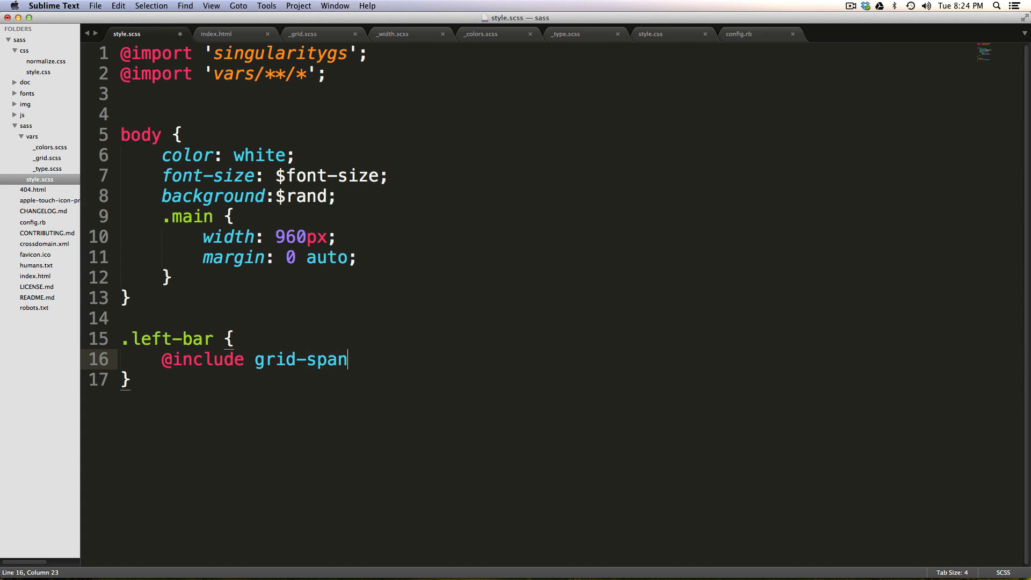
pyautogui.write('()')
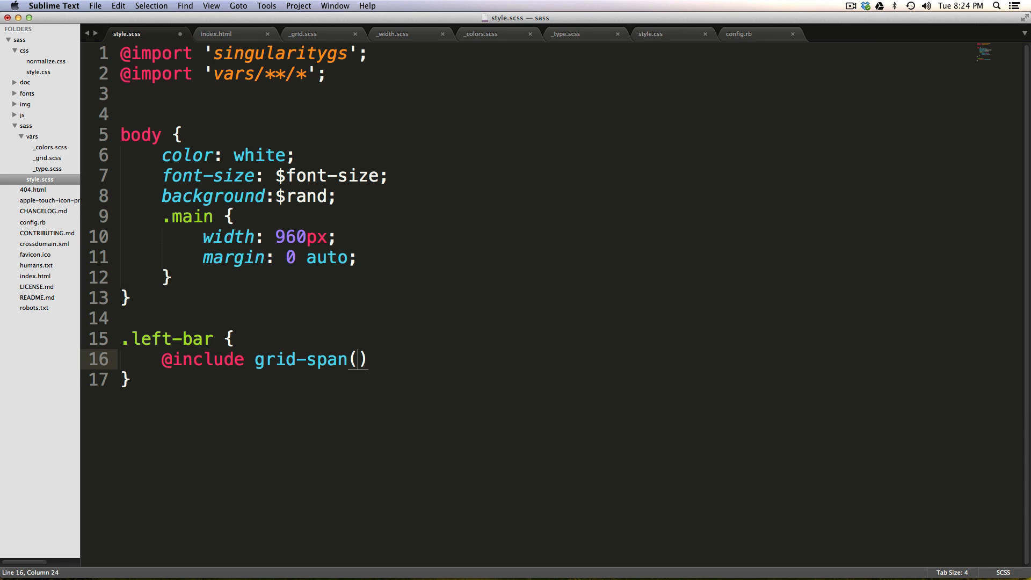
pyautogui.write('3,')
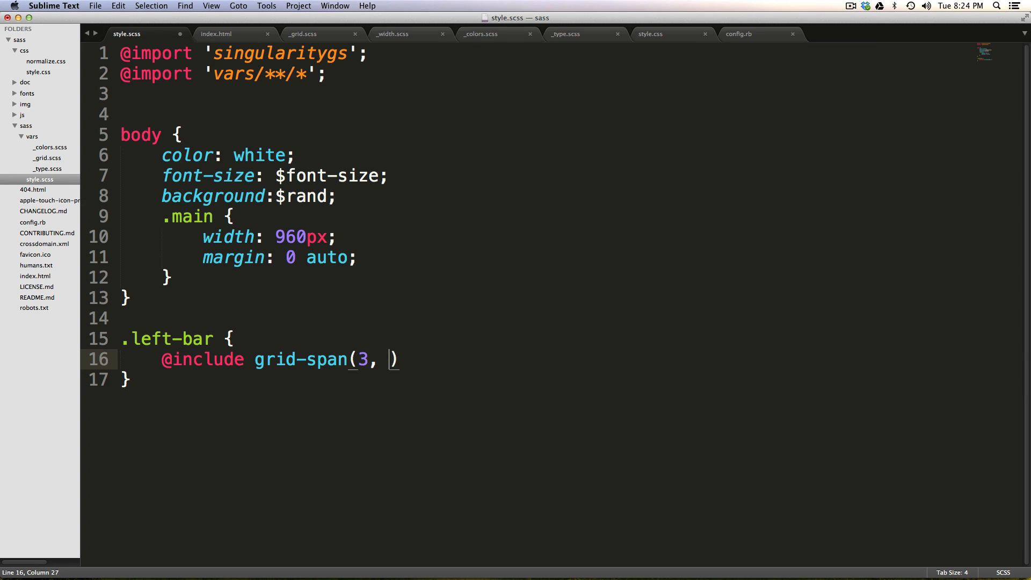
pyautogui.write('1')
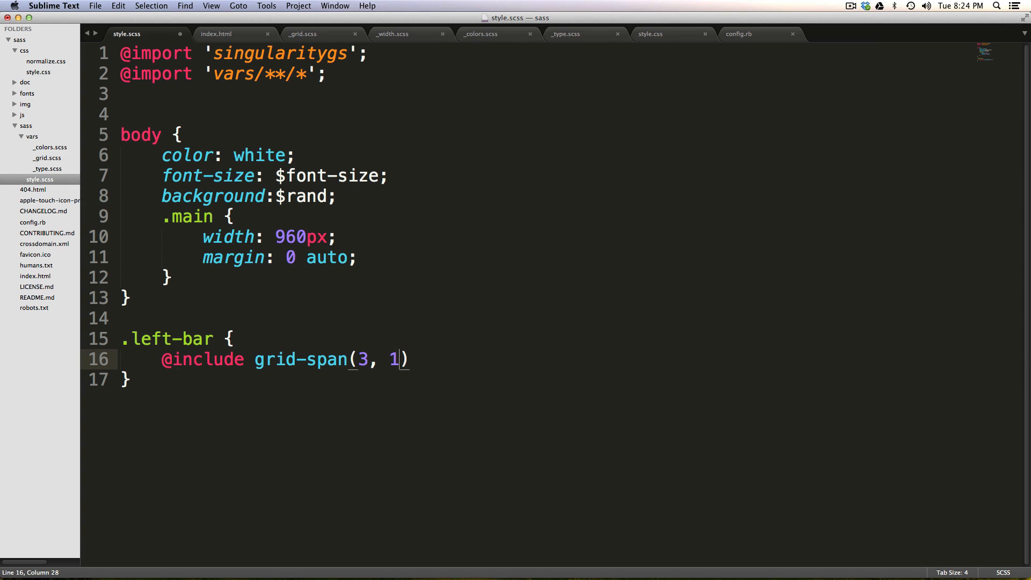
pyautogui.write(';')
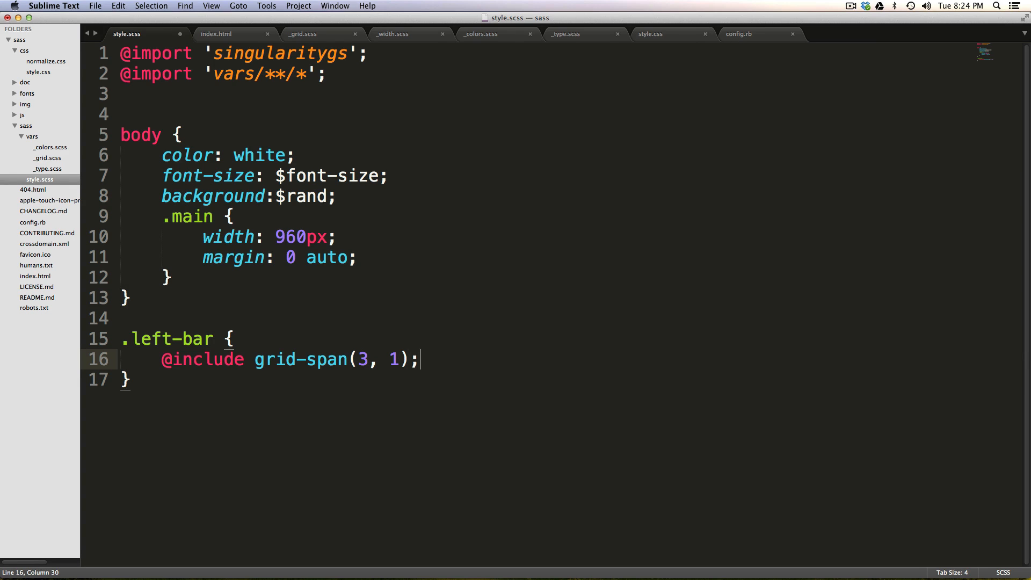
pyautogui.press('cmd+s')
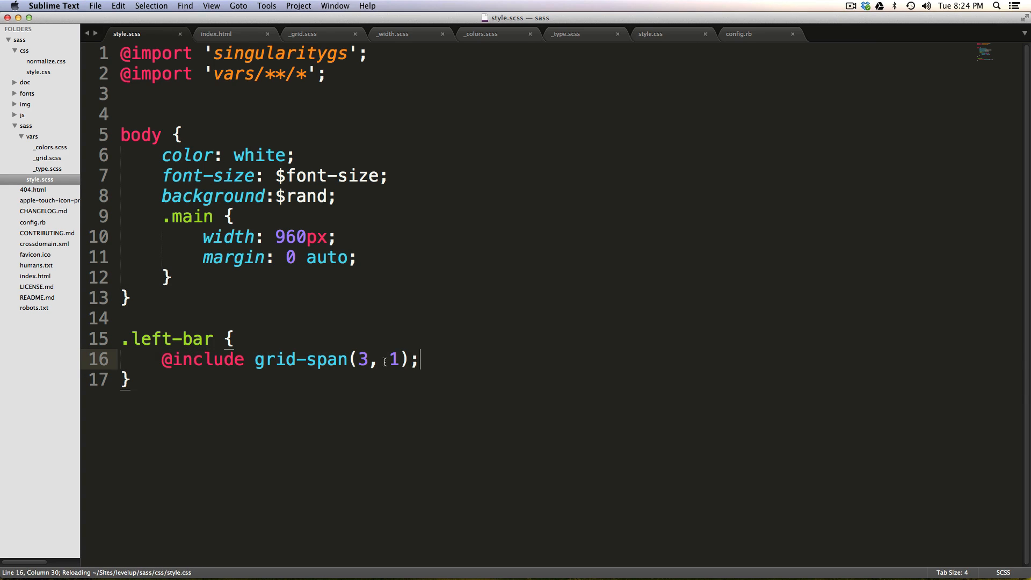
pyautogui.doubleClick(392, 359)
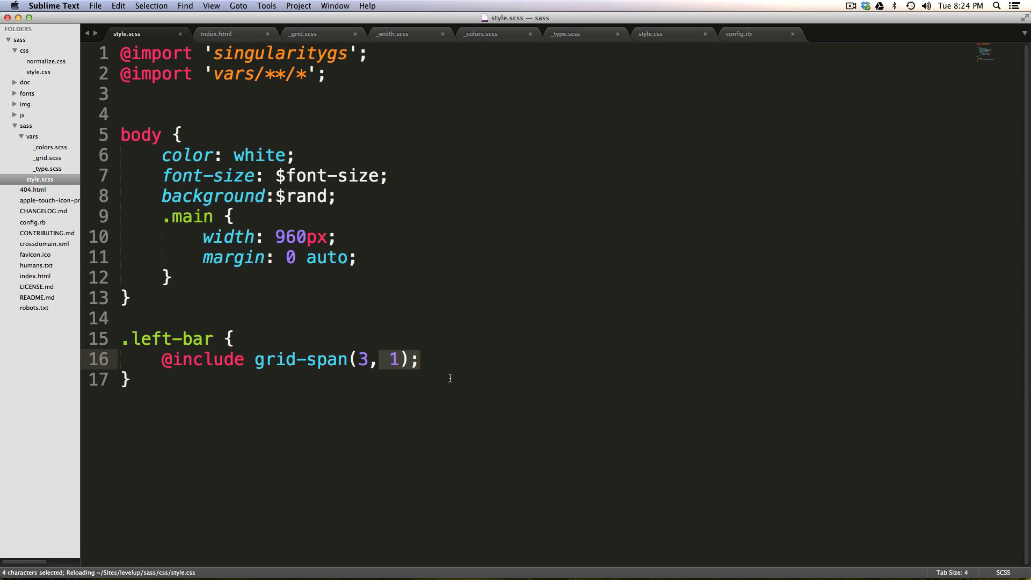
pyautogui.moveTo(411, 367)
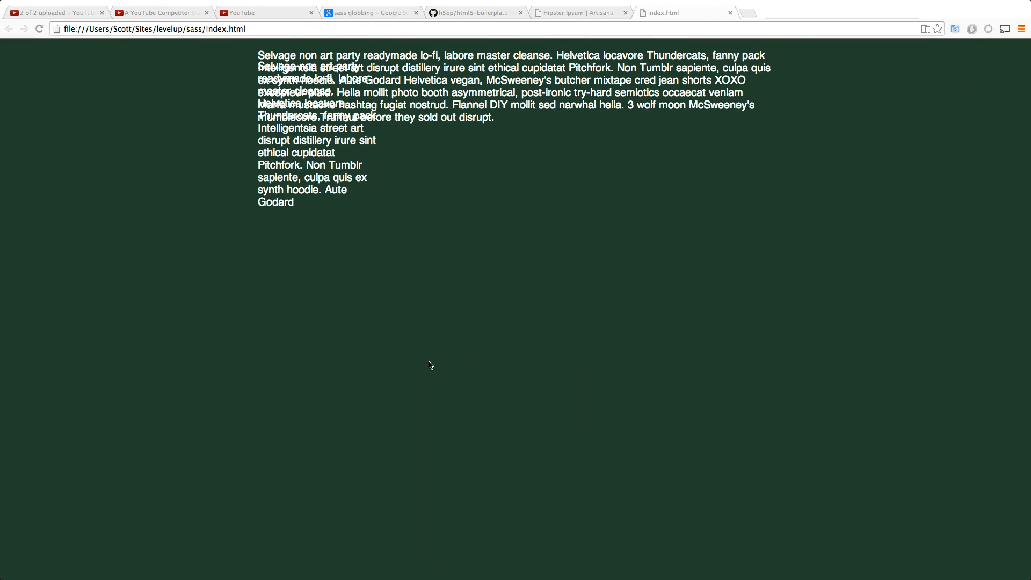
pyautogui.moveTo(290, 153)
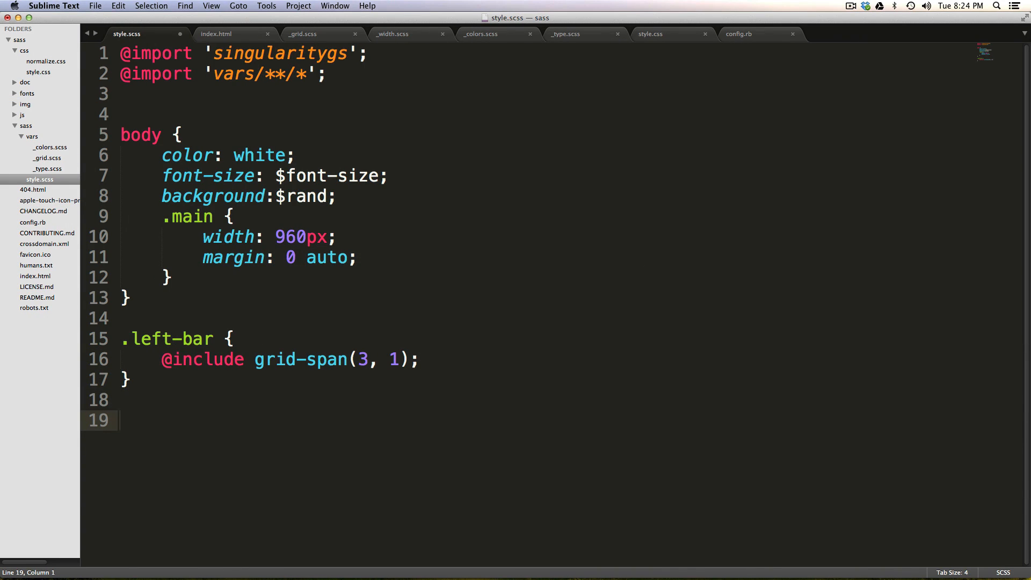
pyautogui.click(216, 33)
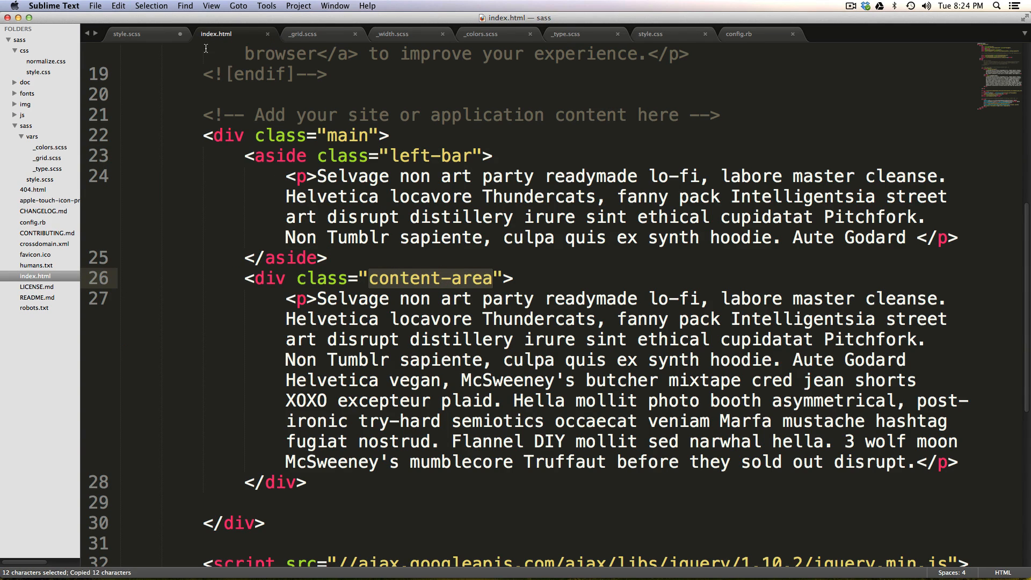
pyautogui.click(126, 33)
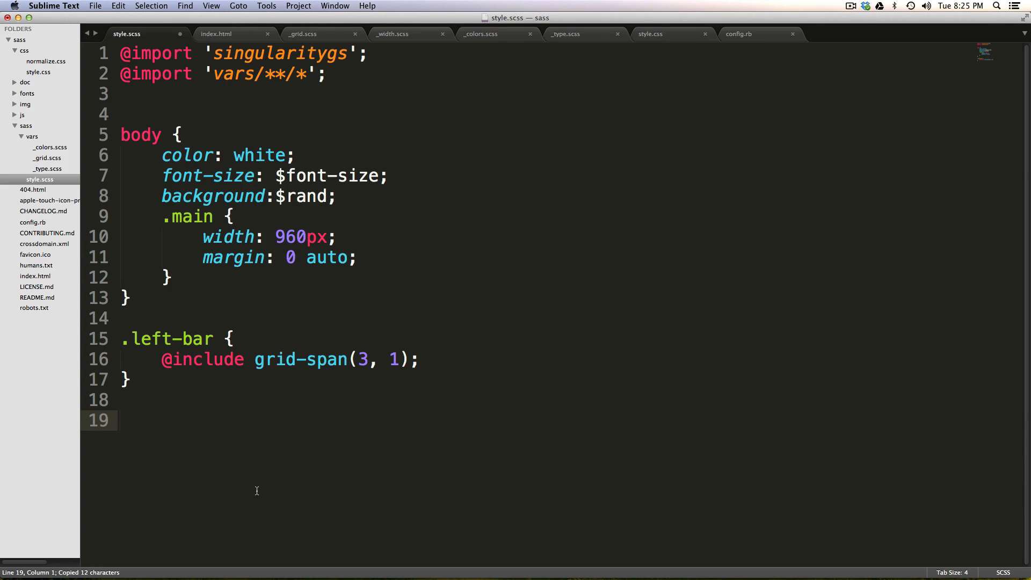
pyautogui.write('.content-area {')
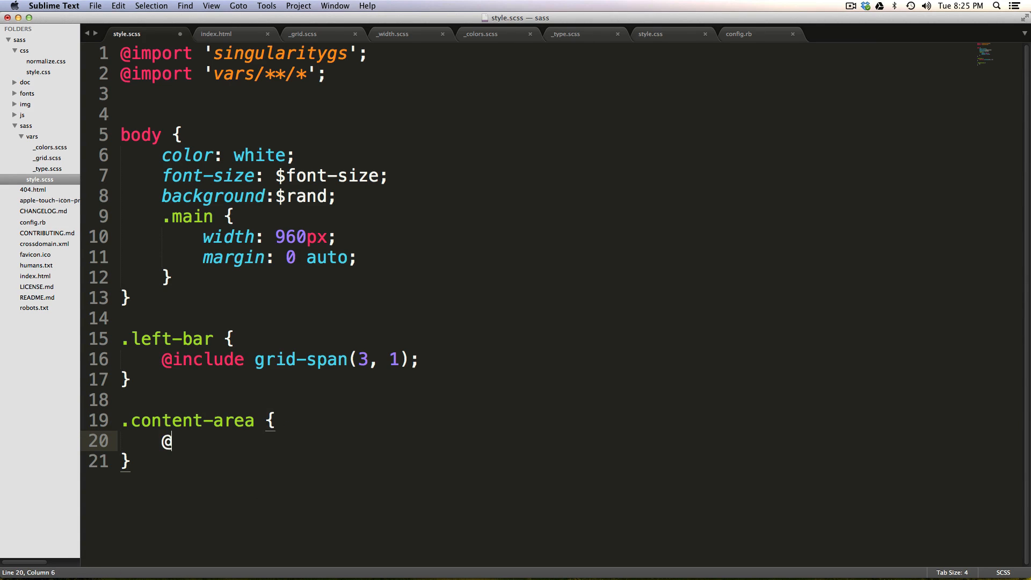
pyautogui.write('include grid')
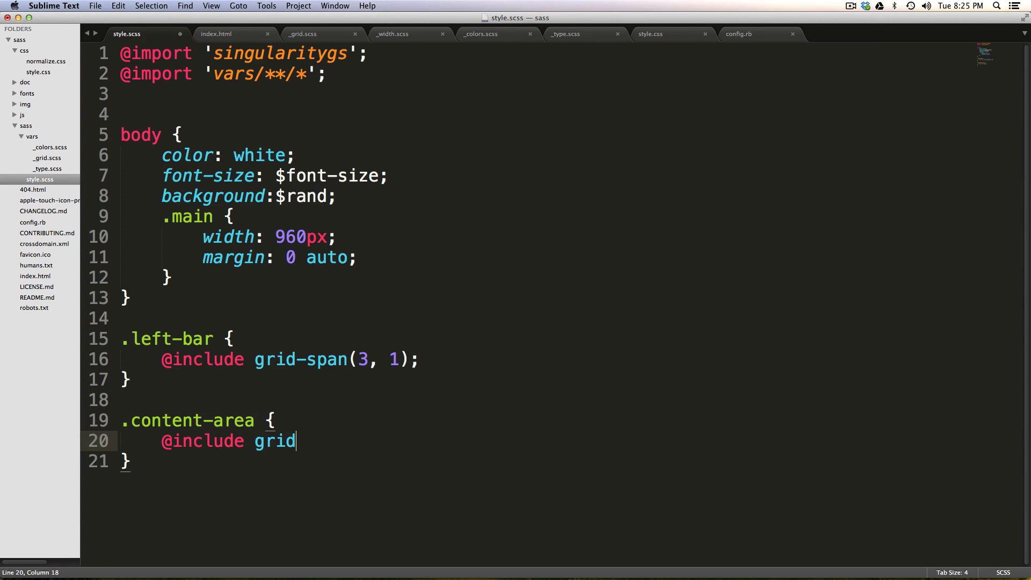
pyautogui.write('-span()')
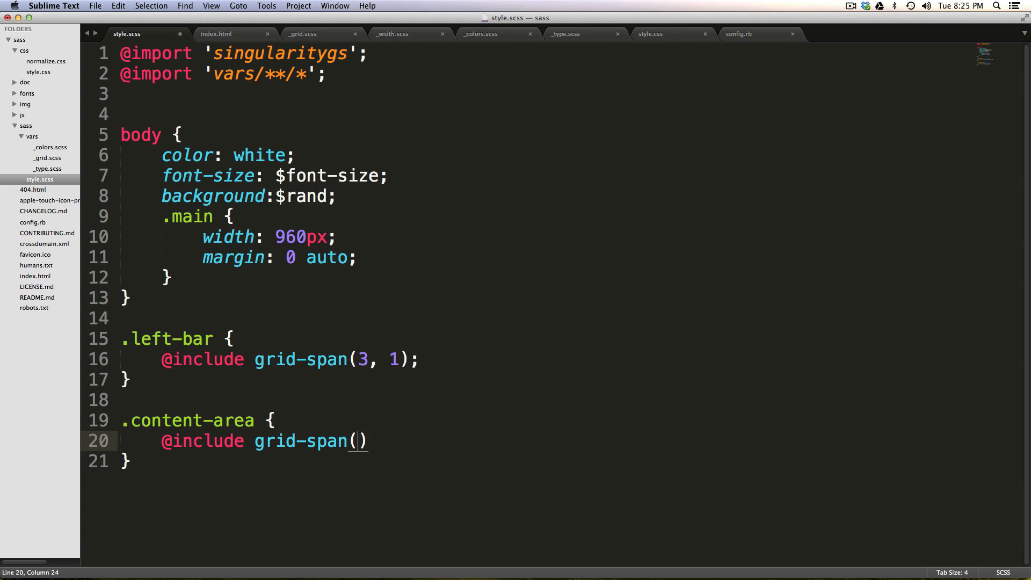
pyautogui.write('9,')
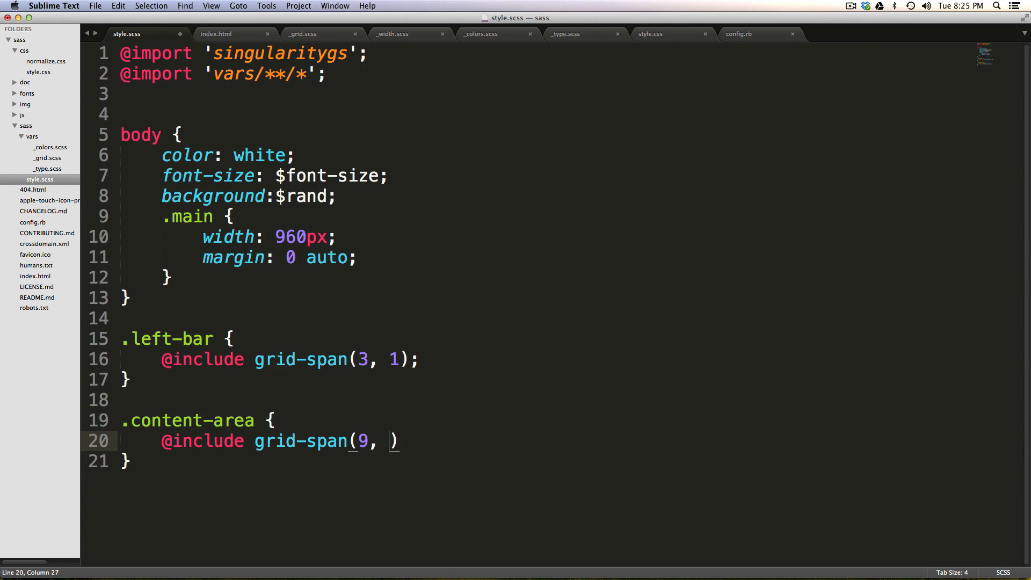
pyautogui.write('4')
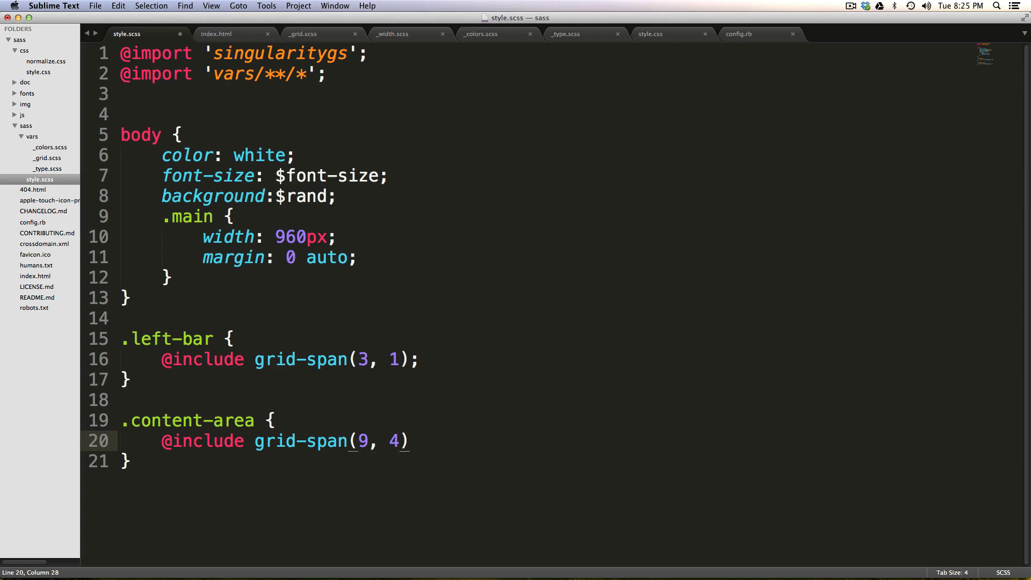
# - Point out the .left-bar span value 3 and begin editing the .main width
pyautogui.doubleClick(396, 441)
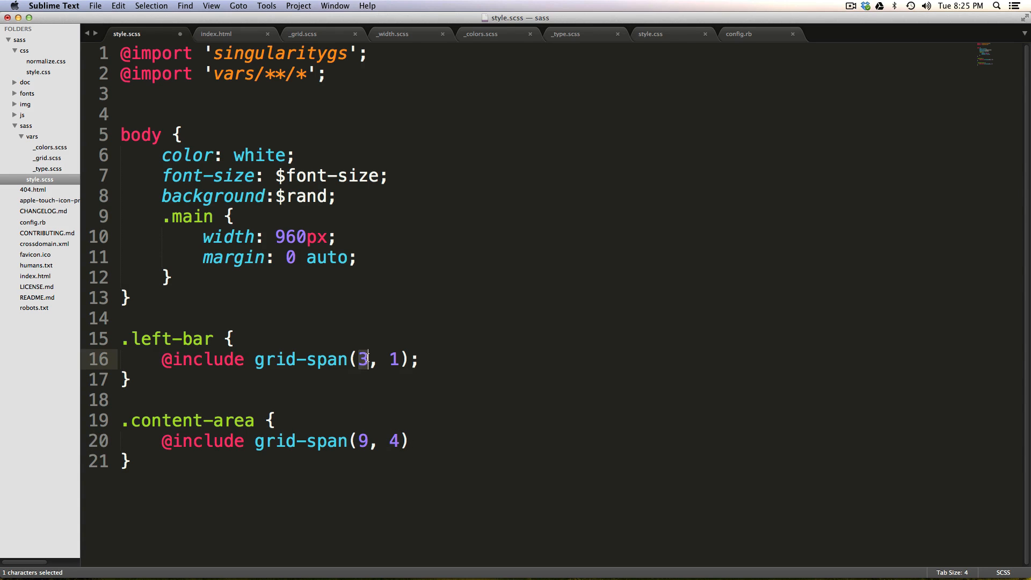
pyautogui.click(395, 360)
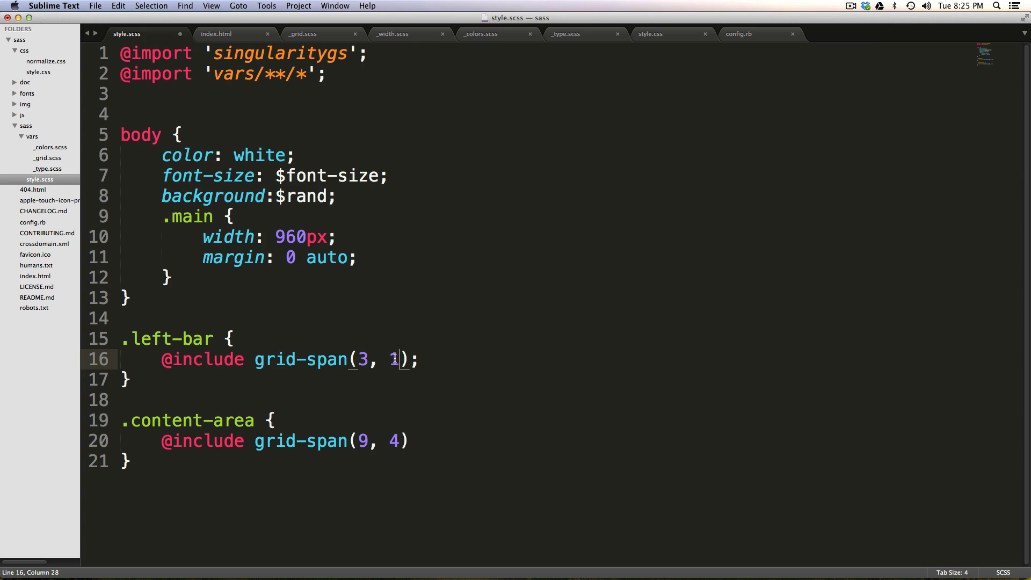
pyautogui.click(388, 441)
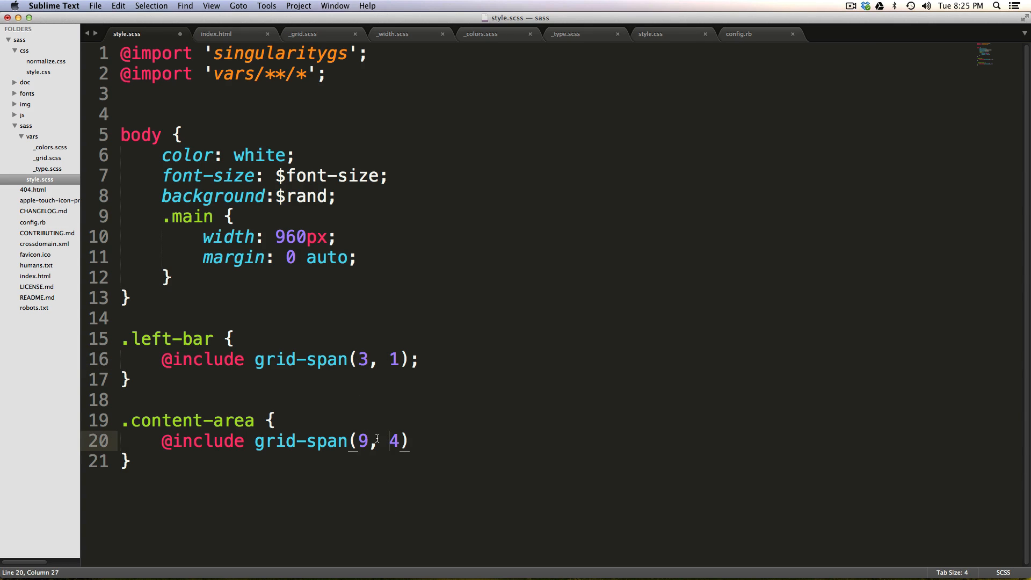
pyautogui.doubleClick(395, 440)
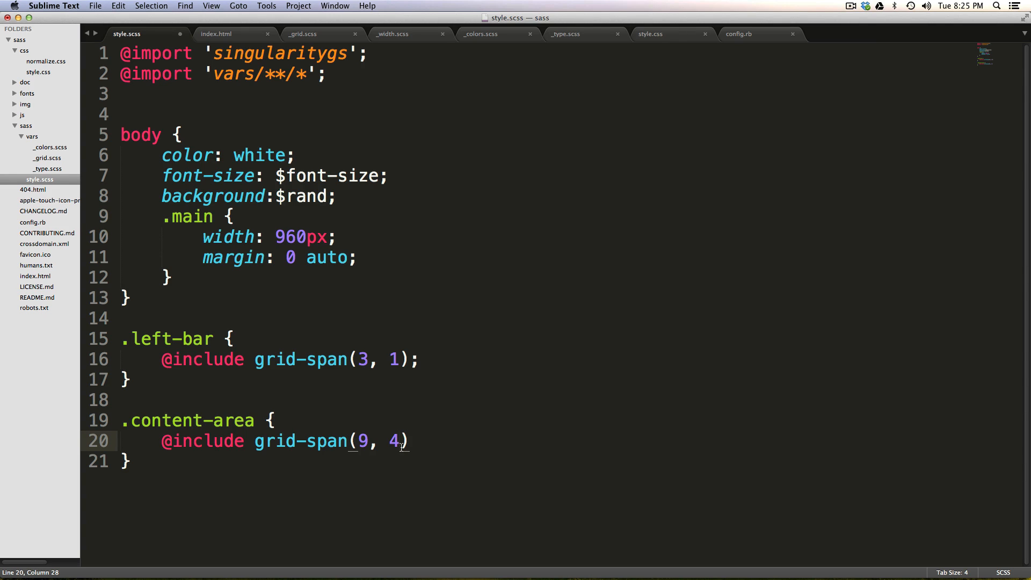
pyautogui.press('right')
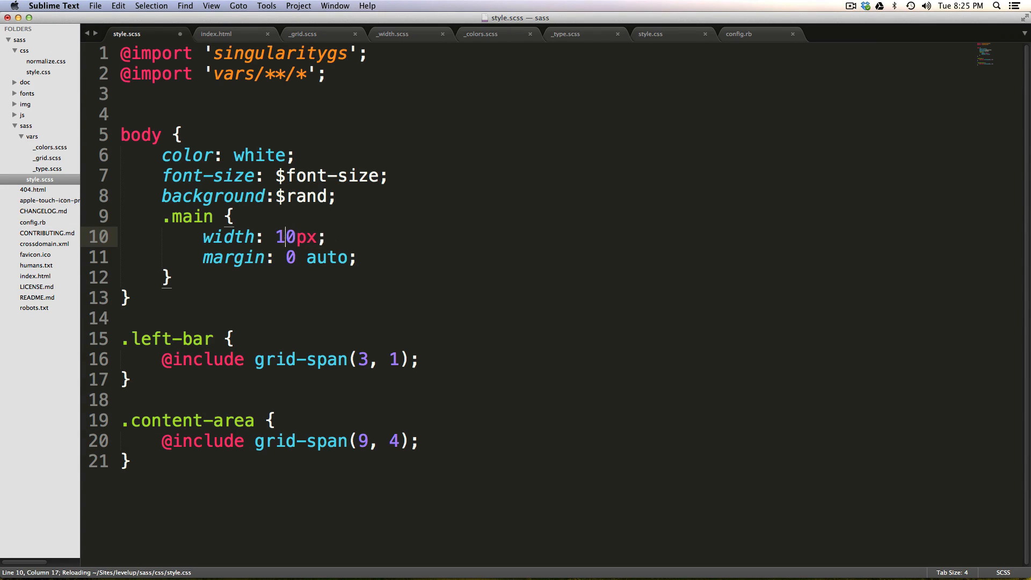
# - Type 20 into the .main width value
pyautogui.write('20')
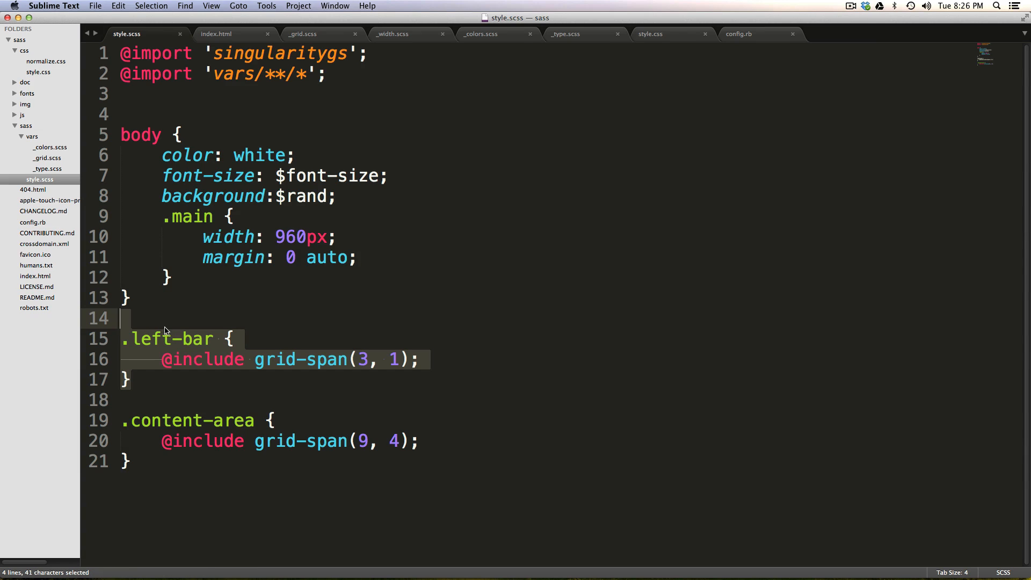
pyautogui.moveTo(185, 320)
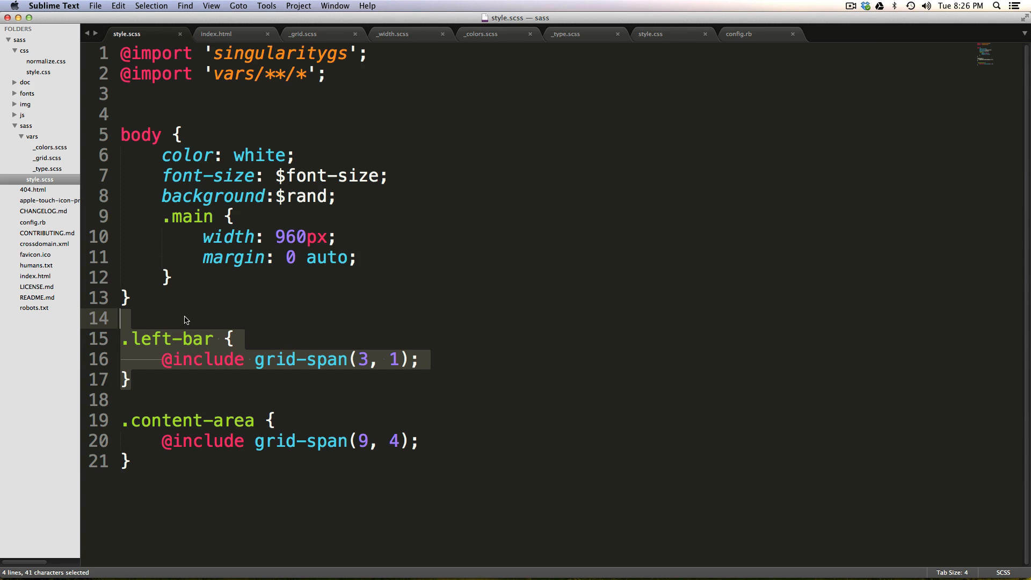